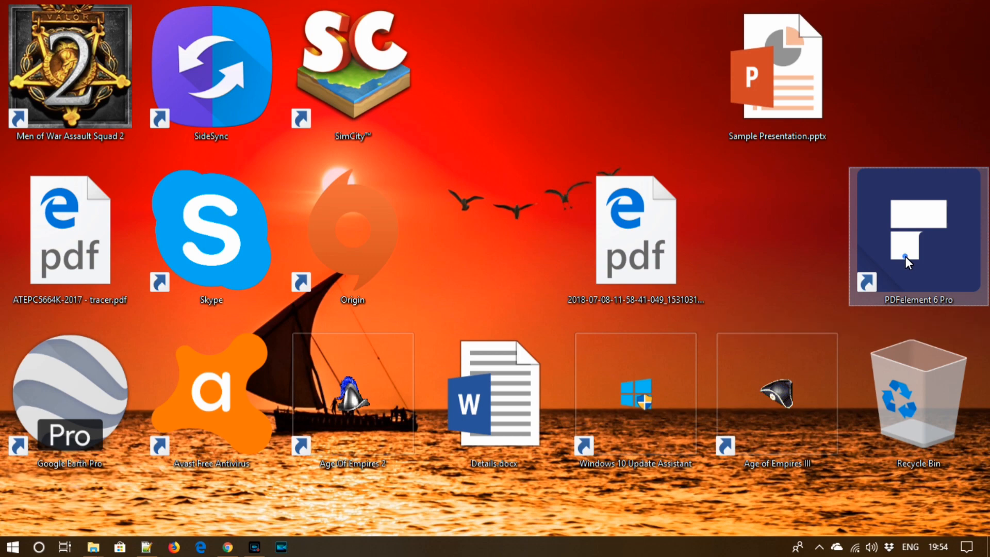
# Launch PDFelement 6 Pro from its desktop shortcut to reach the start screen.
pyautogui.doubleClick(917, 234)
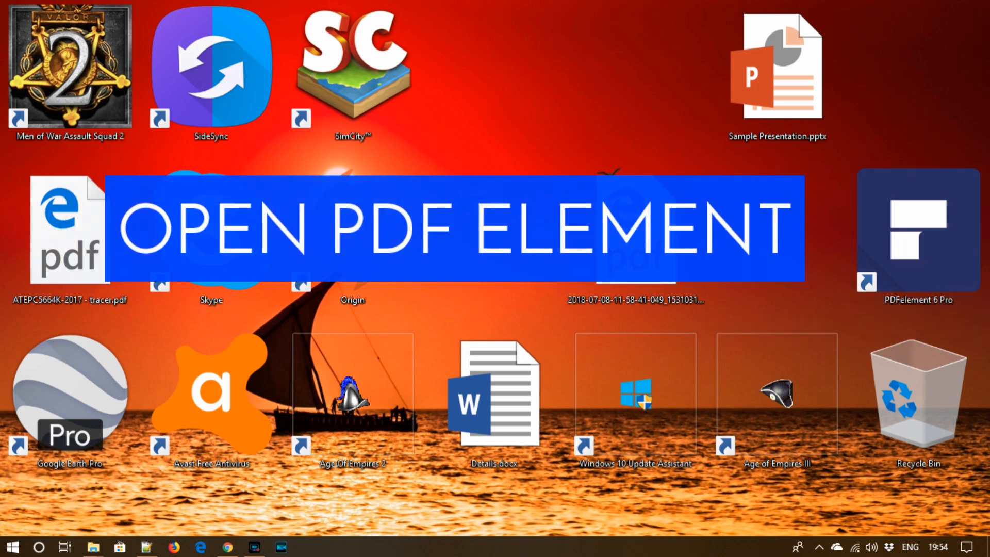
pyautogui.doubleClick(917, 229)
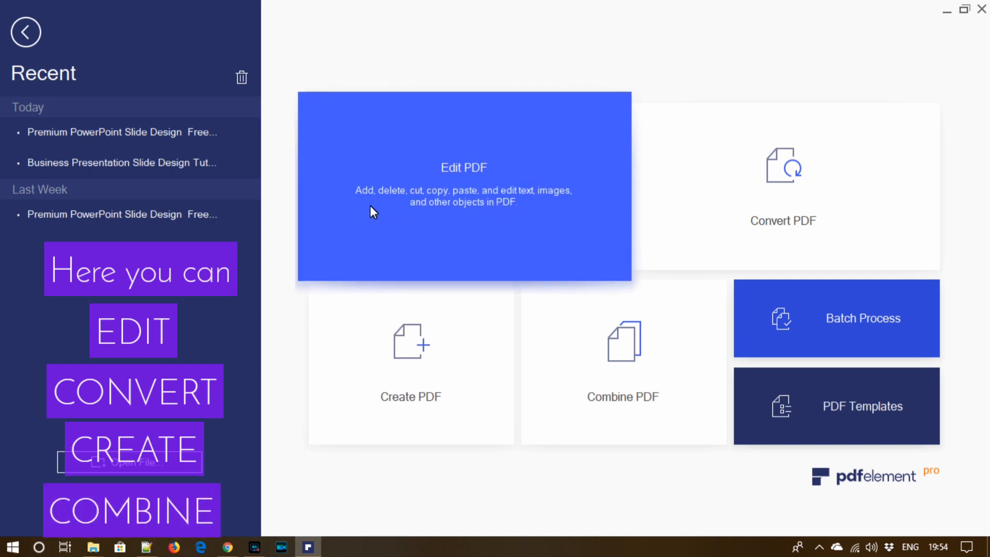
pyautogui.moveTo(561, 203)
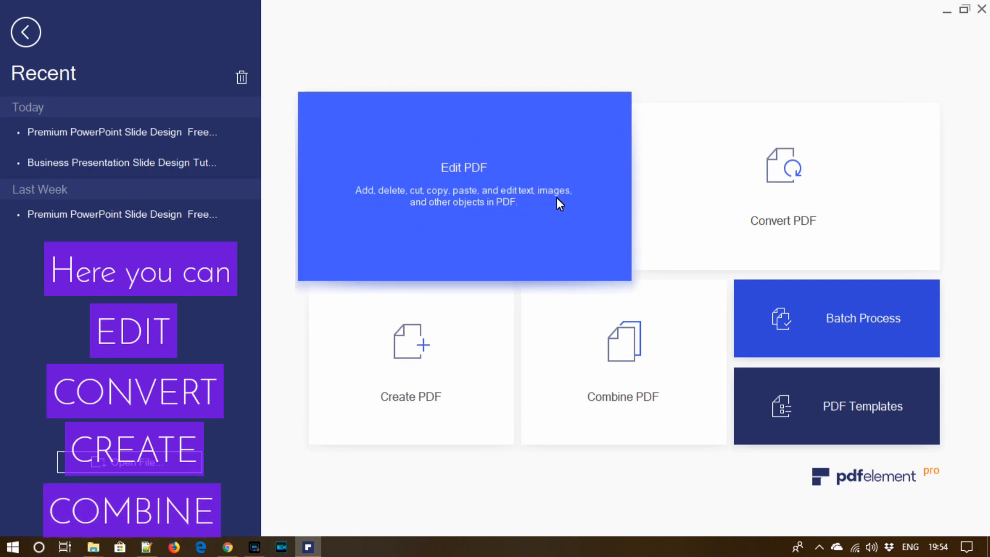
pyautogui.moveTo(462, 222)
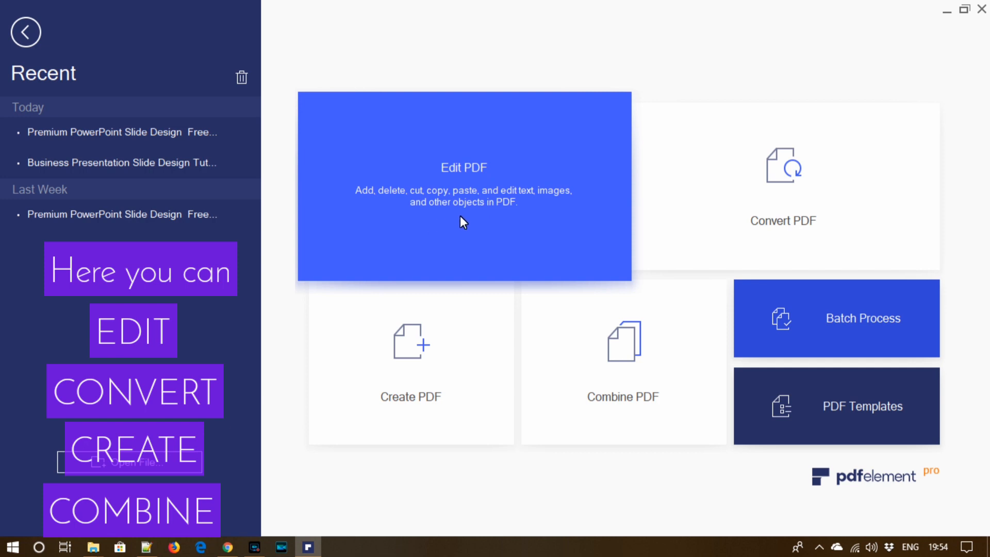
pyautogui.moveTo(521, 226)
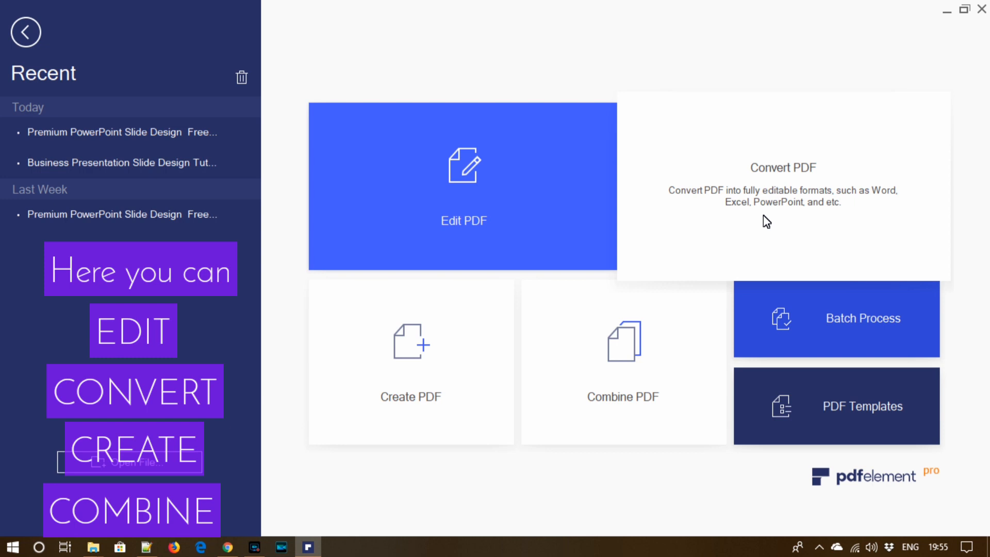
pyautogui.moveTo(757, 218)
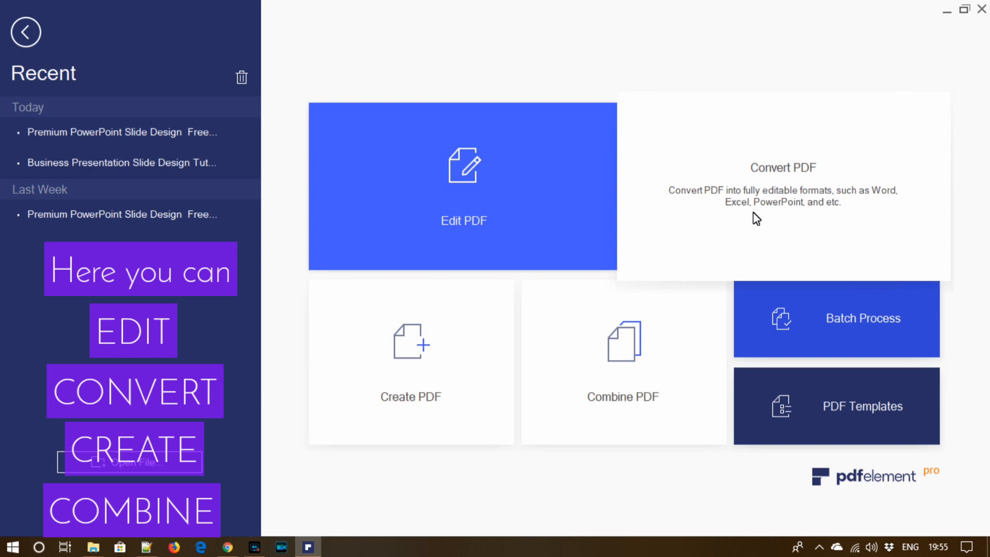
pyautogui.moveTo(826, 222)
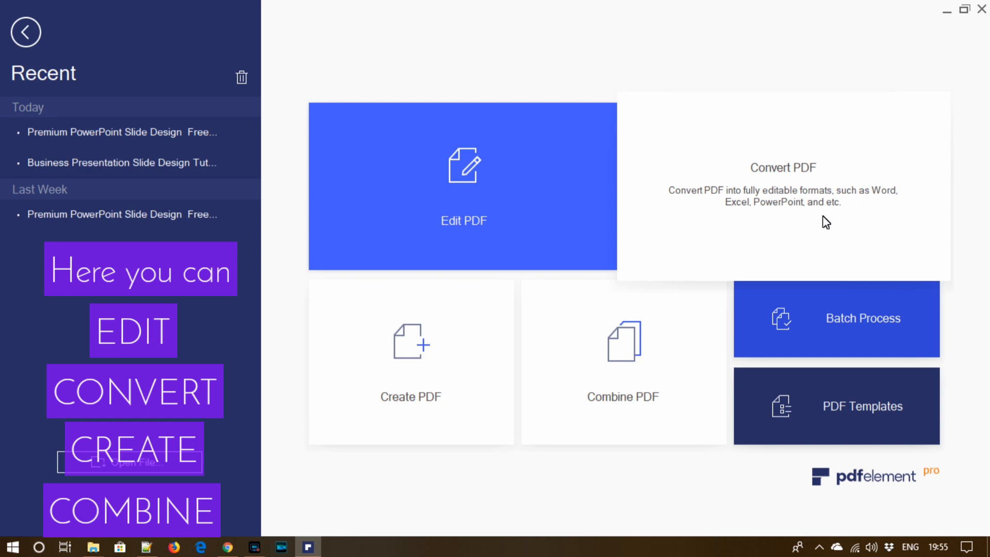
pyautogui.moveTo(429, 391)
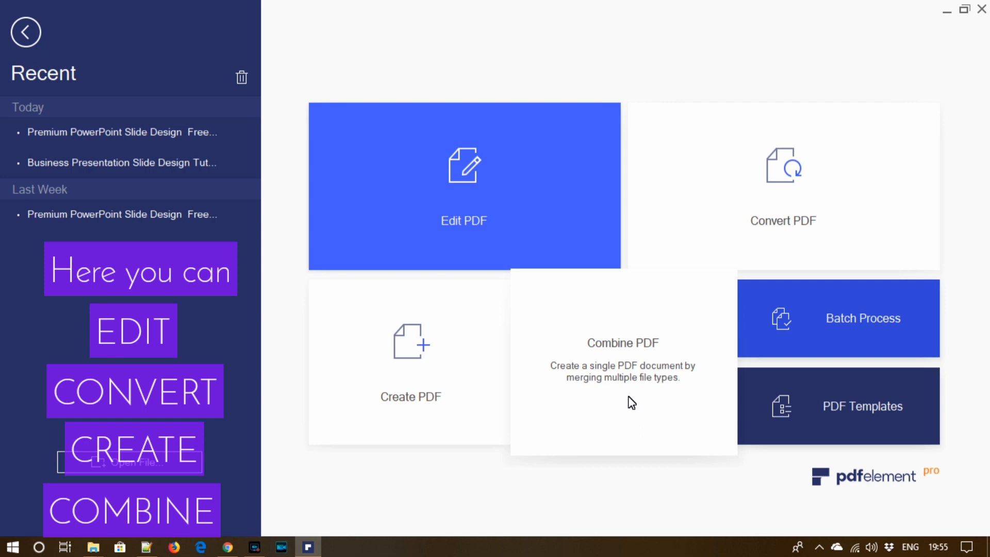
pyautogui.moveTo(627, 401)
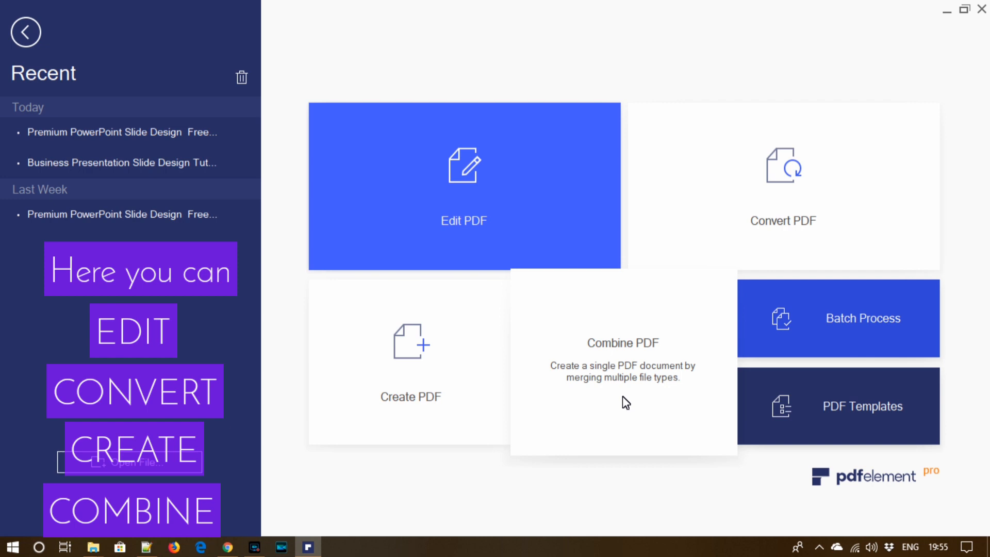
pyautogui.moveTo(844, 331)
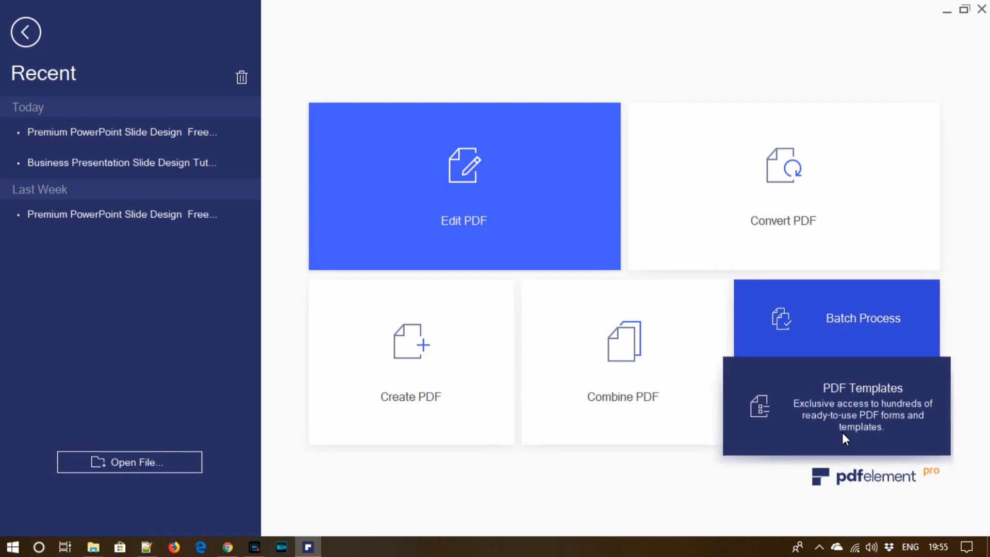
pyautogui.moveTo(852, 406)
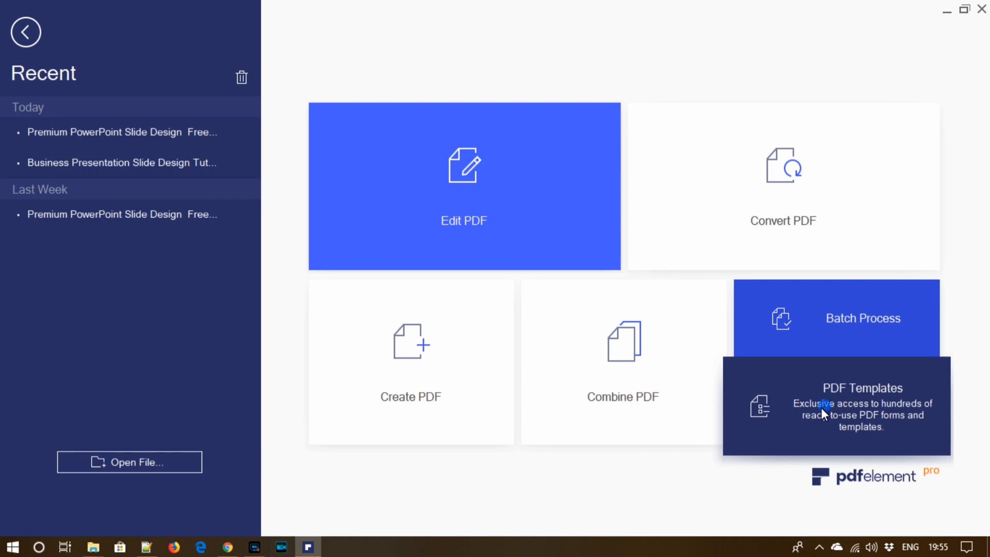
# Browse the Form Resources library listing 35 popular templates including Deal Memo.
pyautogui.click(847, 406)
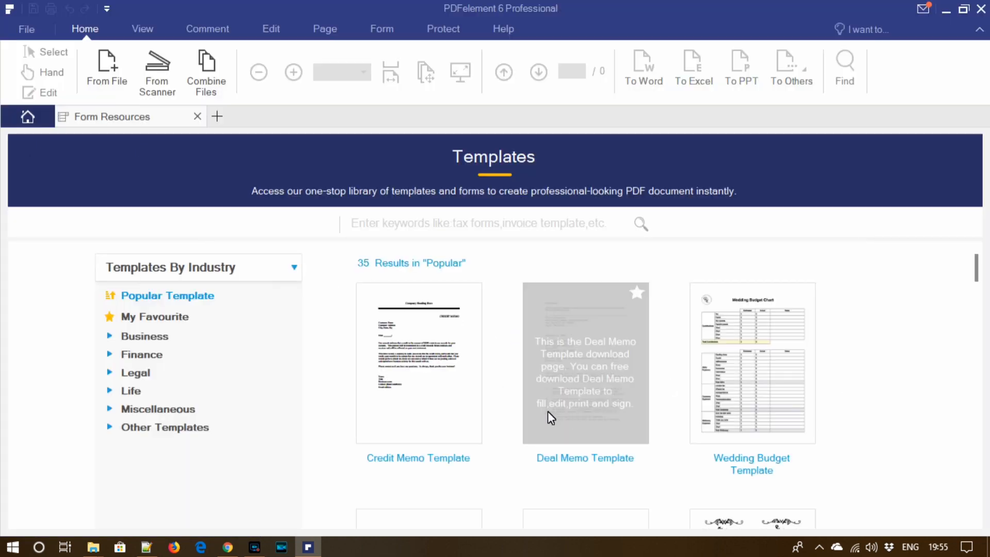
pyautogui.scroll(-3)
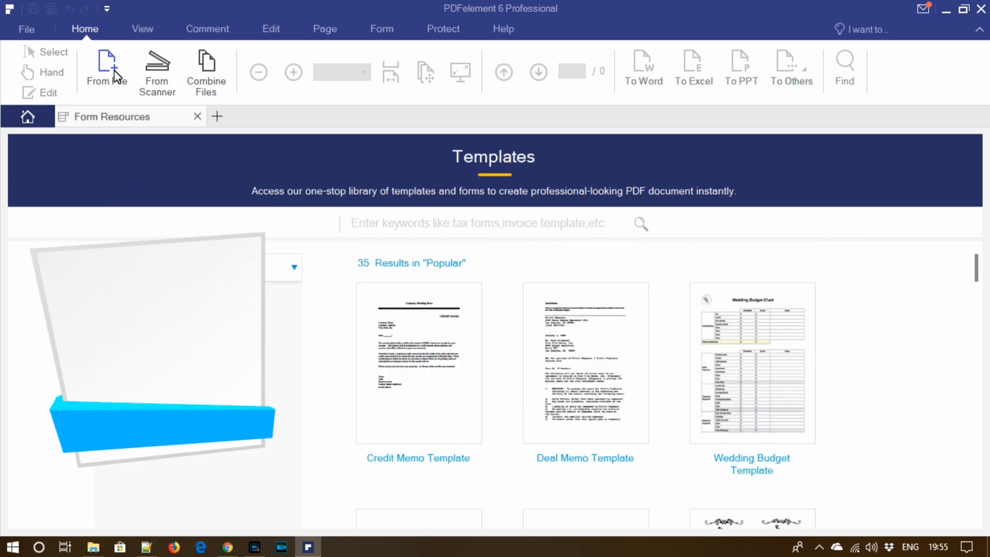
# Browse to the Video 498 folder and open the slide design PDF.
pyautogui.click(26, 29)
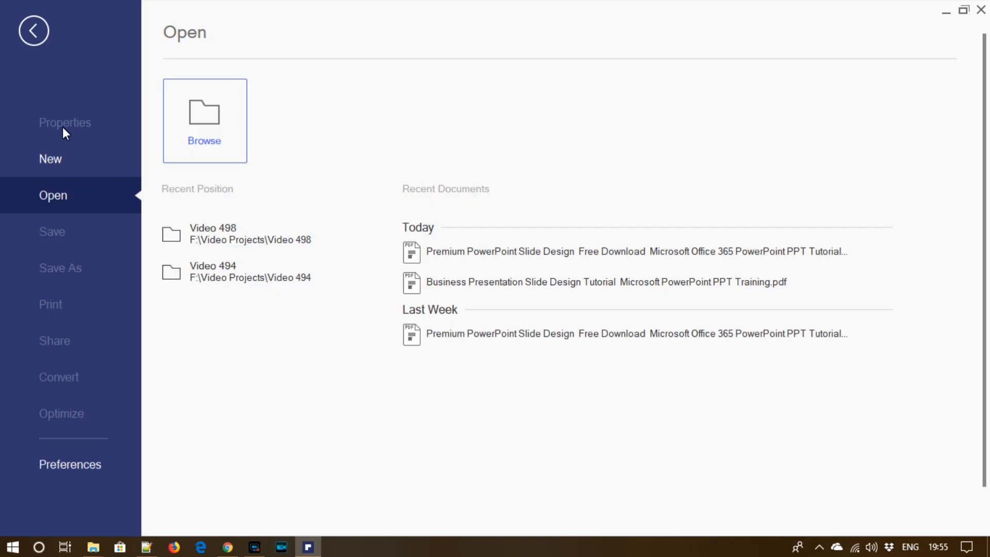
pyautogui.moveTo(63, 168)
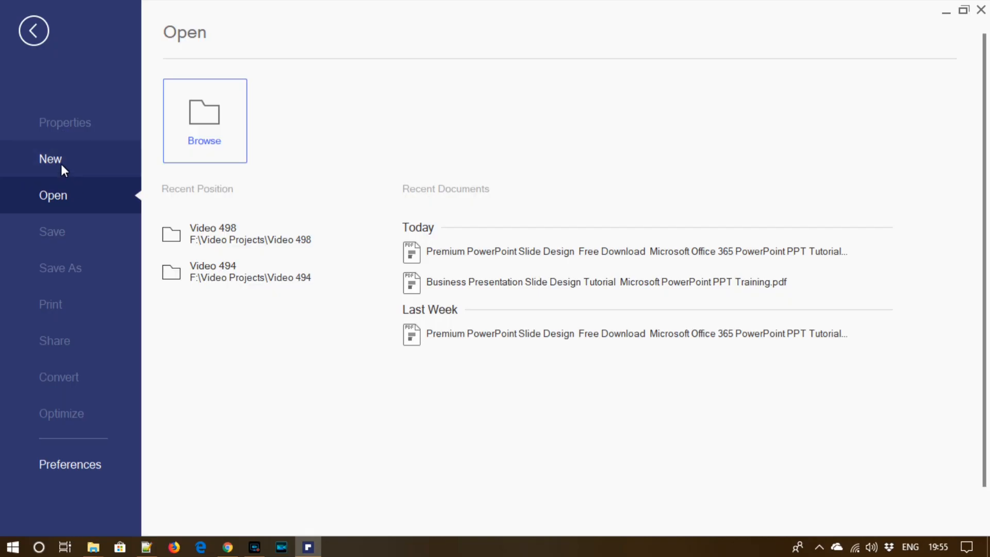
pyautogui.click(50, 159)
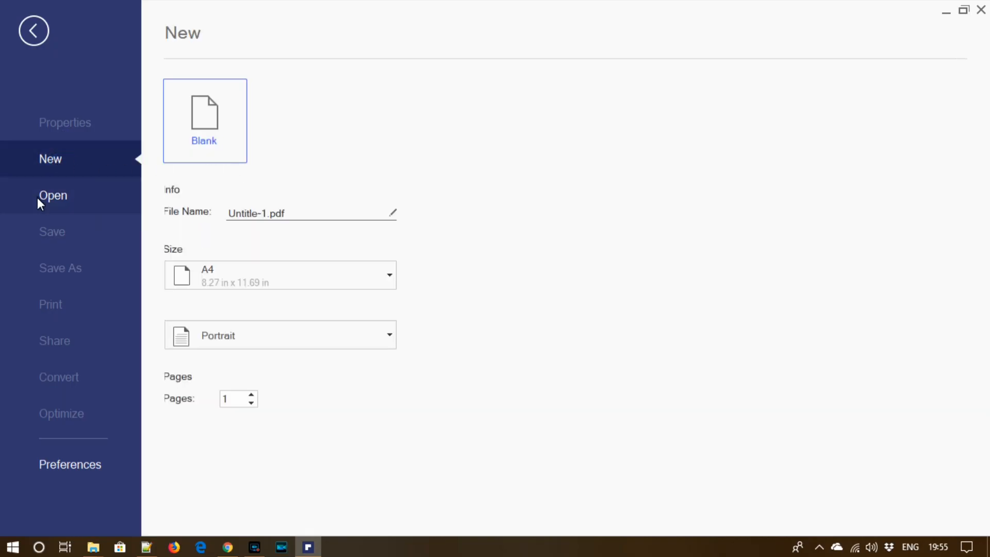
pyautogui.click(53, 195)
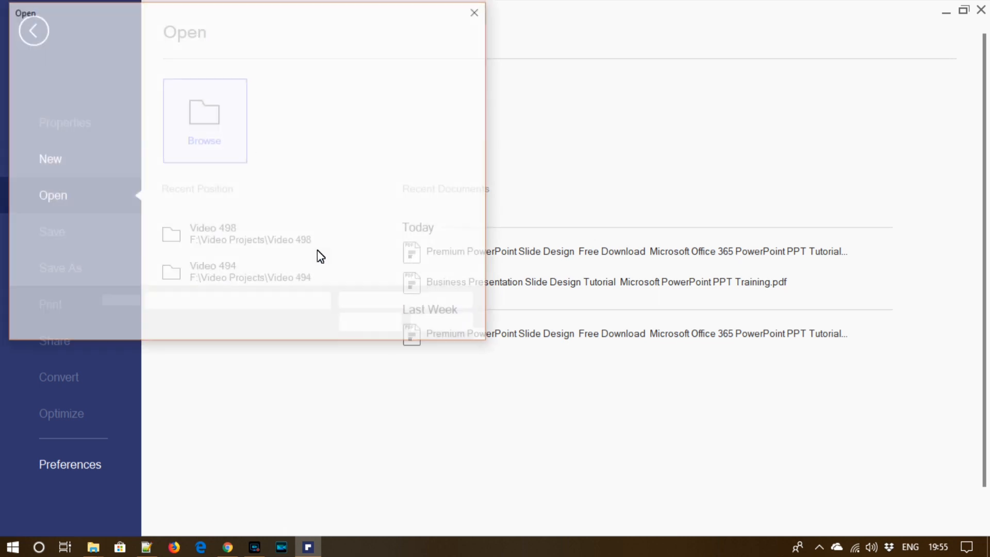
pyautogui.click(204, 120)
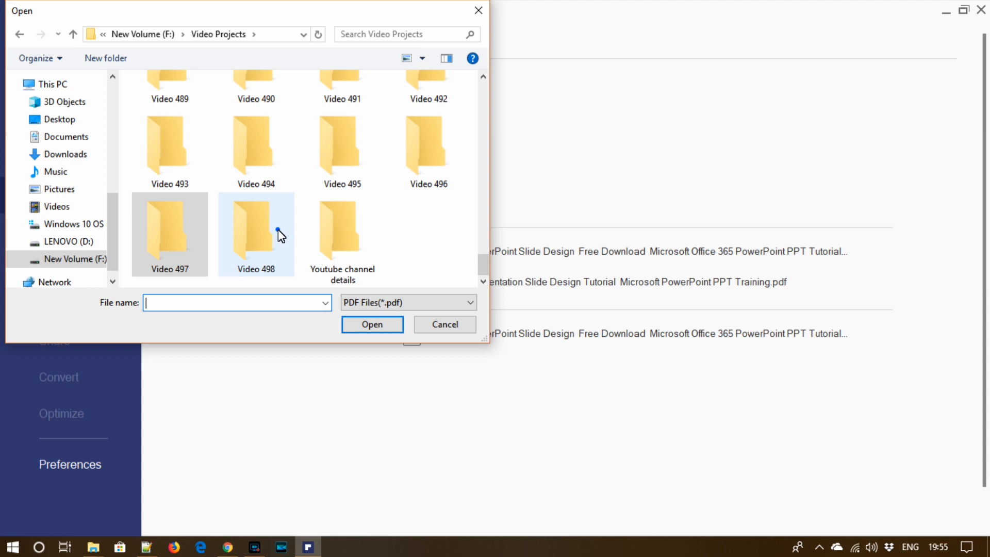
pyautogui.doubleClick(255, 227)
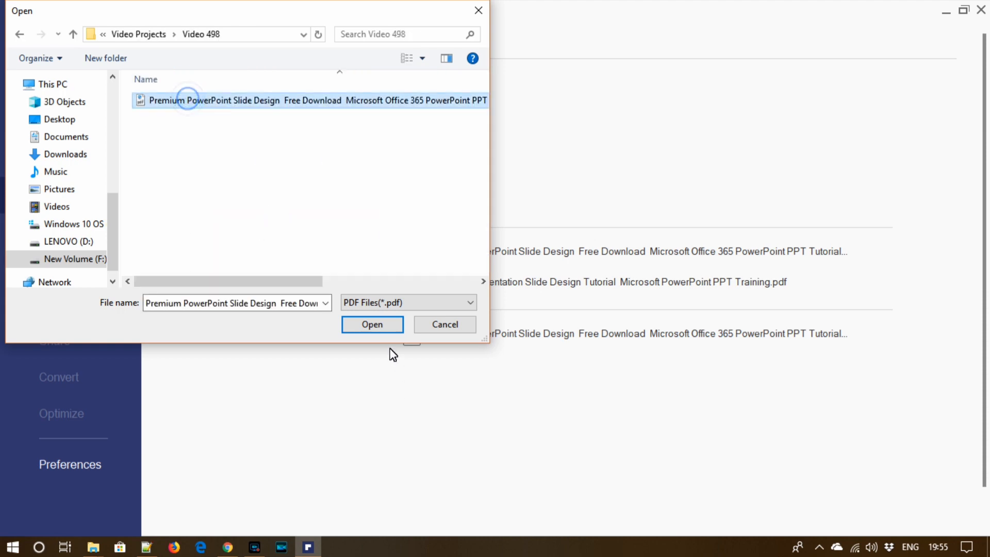
pyautogui.click(443, 324)
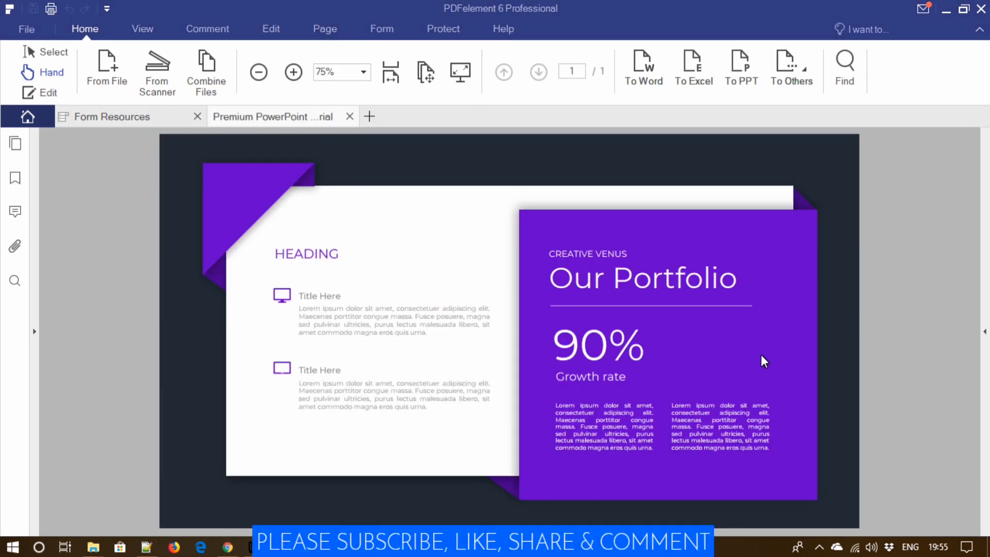
pyautogui.moveTo(270, 225)
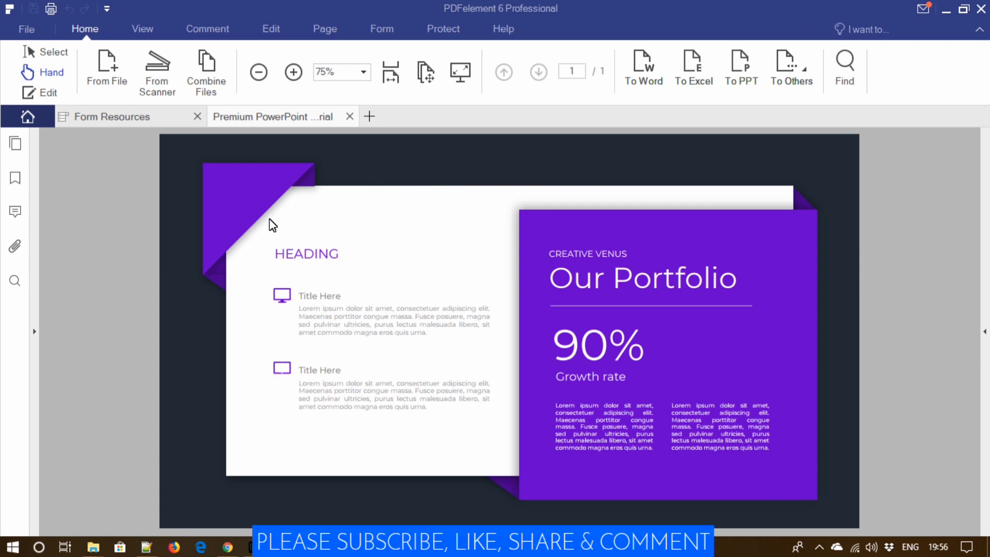
# Enter Edit mode, choose Background and agree to add one to the slide.
pyautogui.click(48, 93)
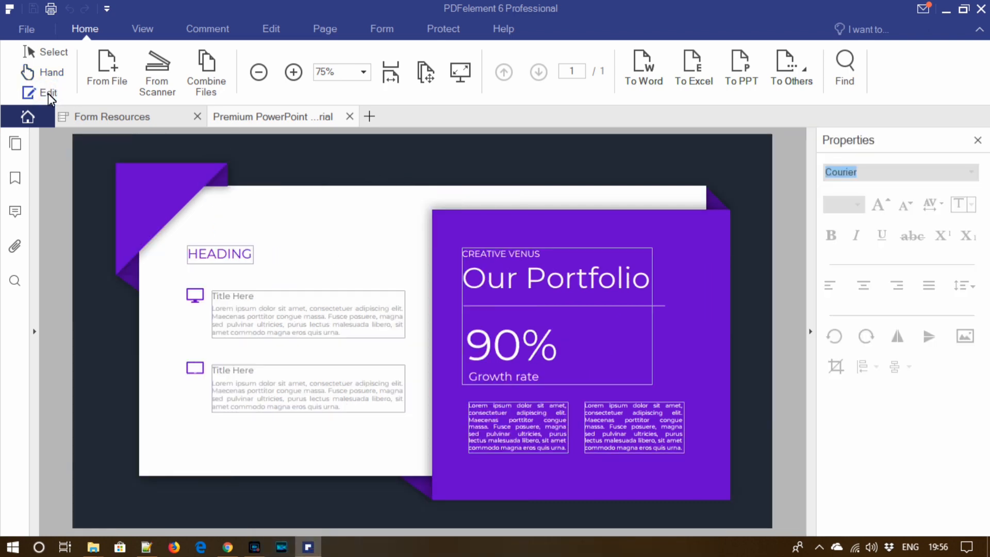
pyautogui.click(271, 29)
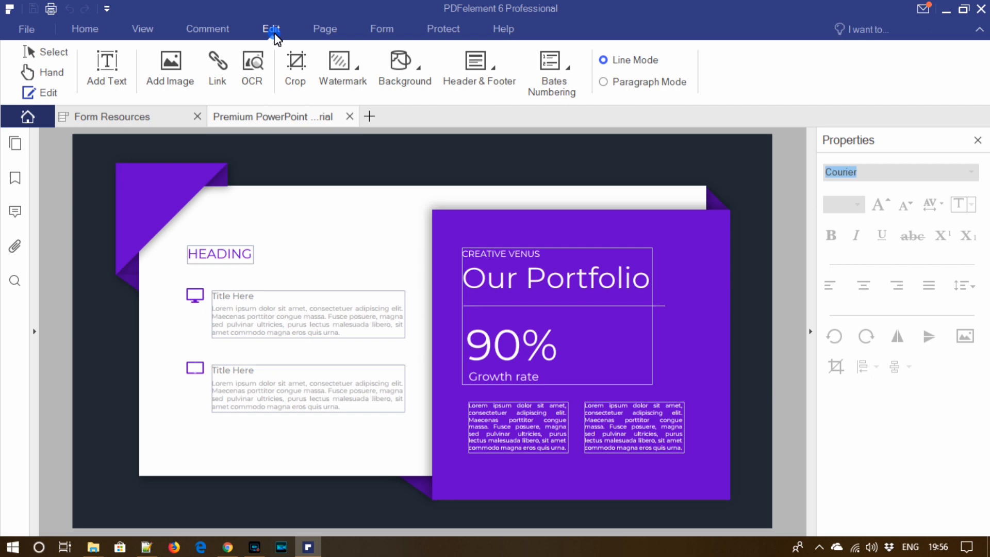
pyautogui.moveTo(404, 68)
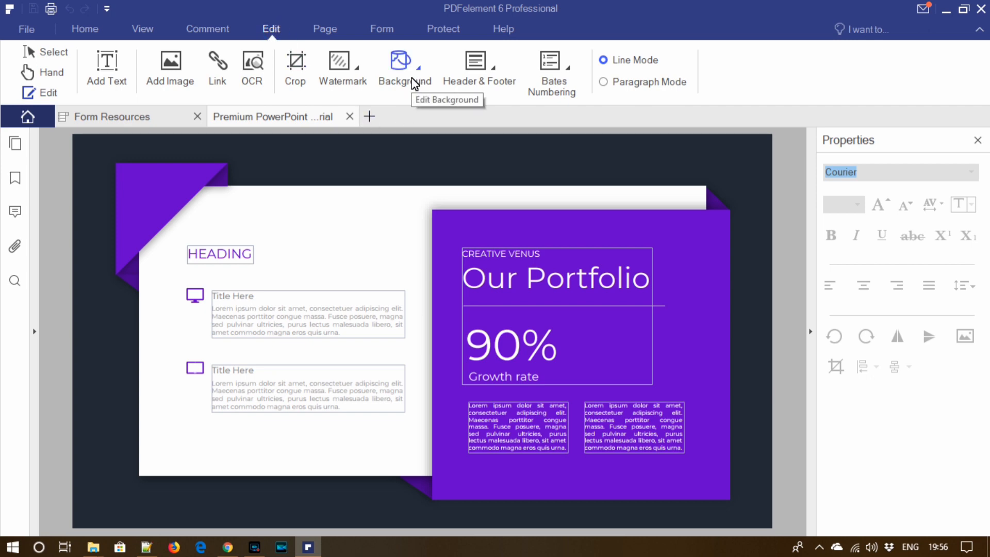
pyautogui.click(404, 68)
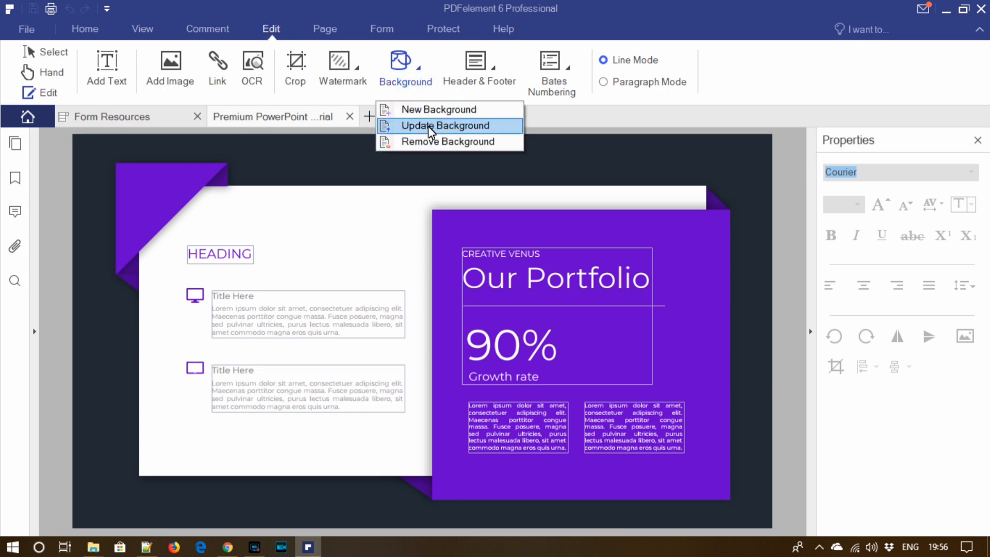
pyautogui.click(446, 126)
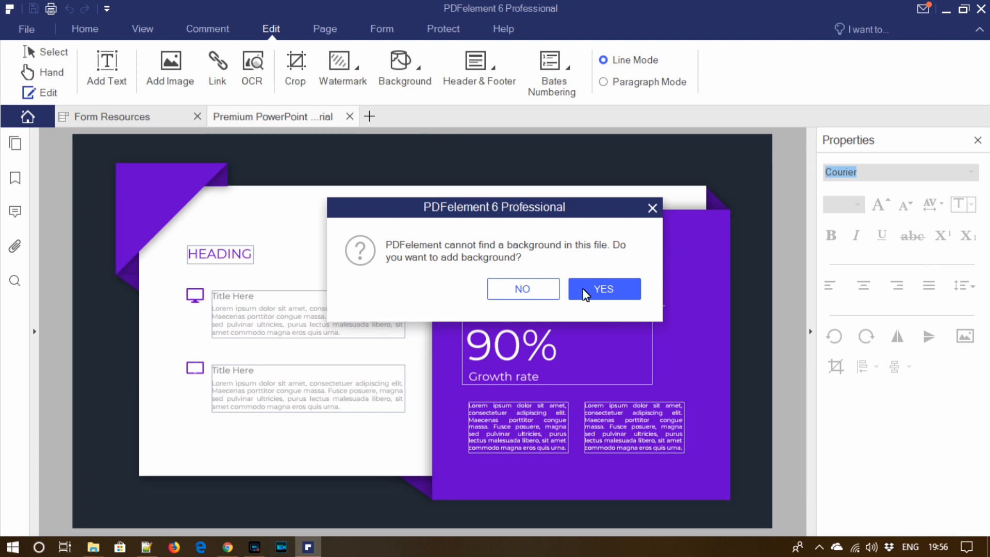
pyautogui.moveTo(606, 297)
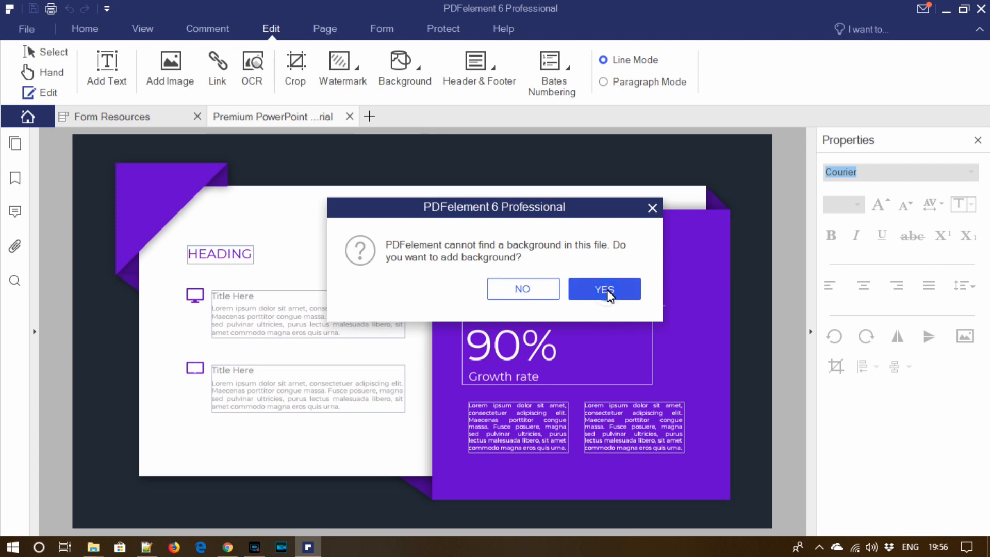
pyautogui.click(603, 289)
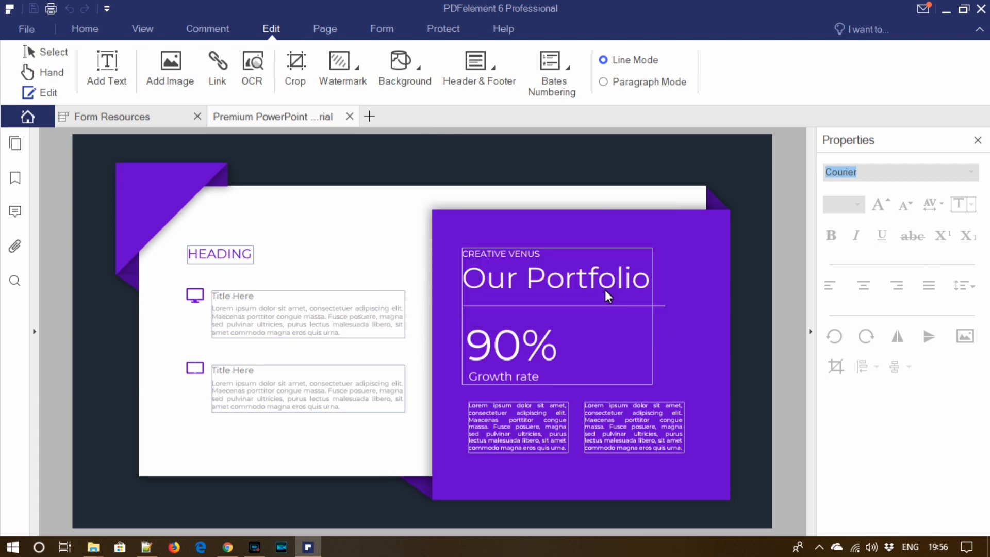
# Apply pexels-photo-1307158.png as the slide background with Scale to target page unchecked.
pyautogui.click(404, 69)
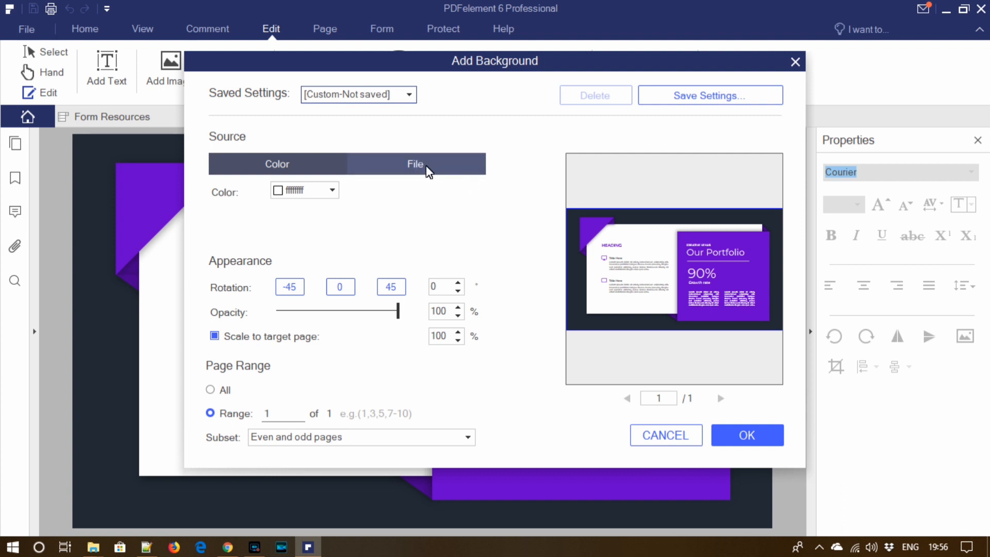
pyautogui.click(414, 164)
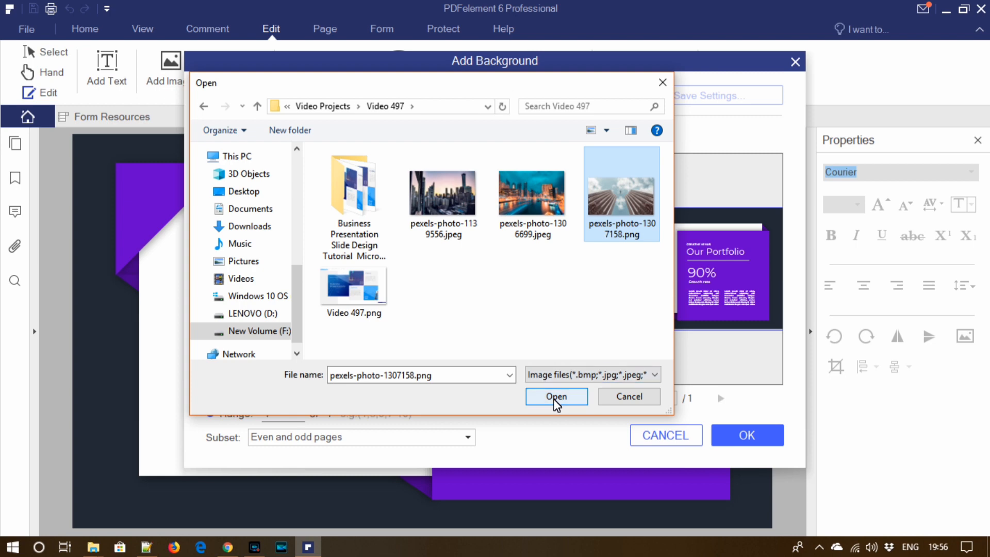
pyautogui.click(556, 396)
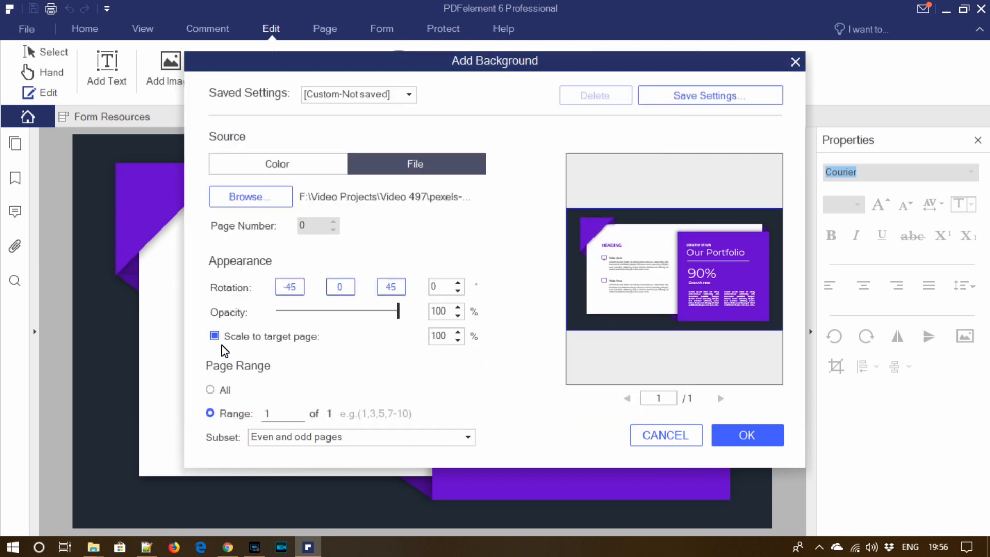
pyautogui.click(214, 336)
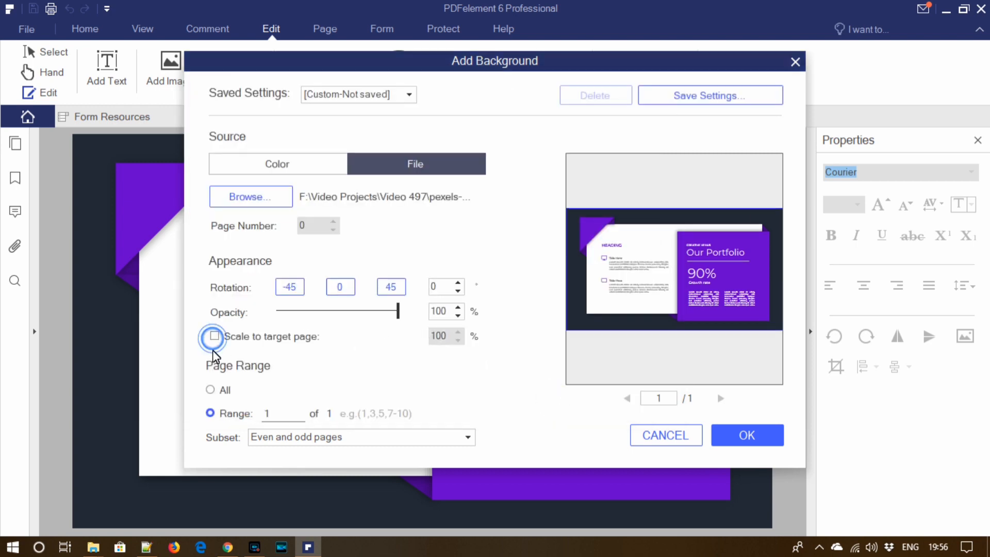
pyautogui.click(215, 336)
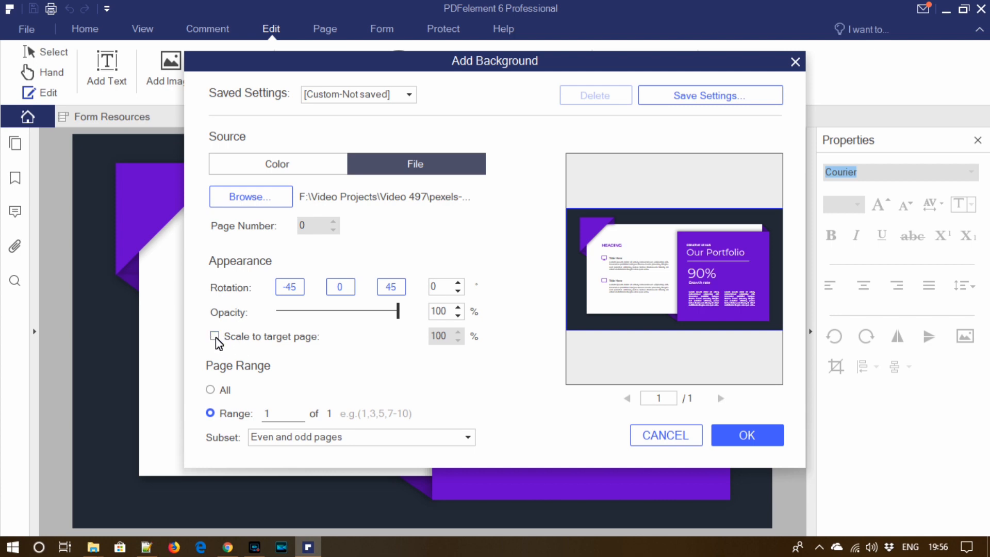
pyautogui.click(746, 435)
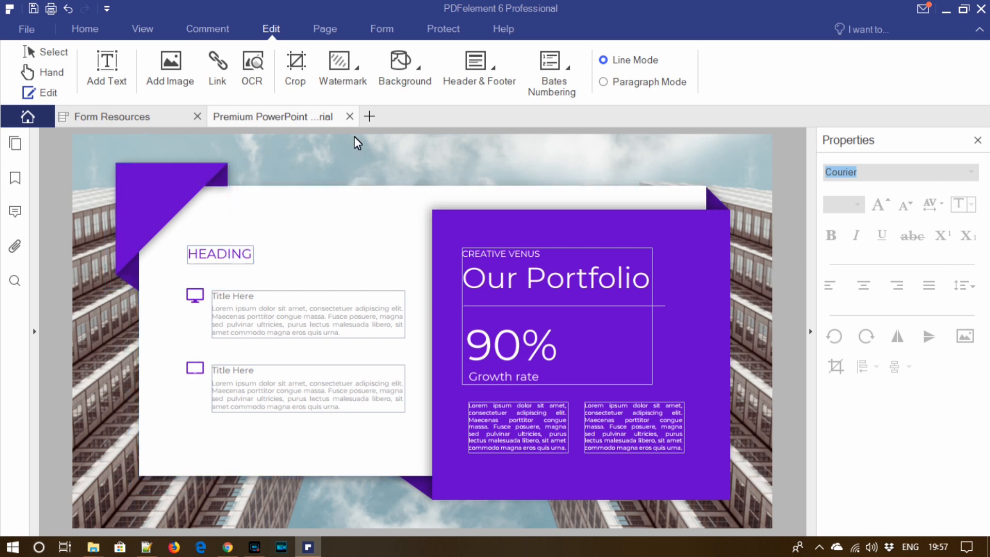
# Retype HEADING as CREATIVE VENUS and the first Title Here as DESIGN.
pyautogui.click(220, 254)
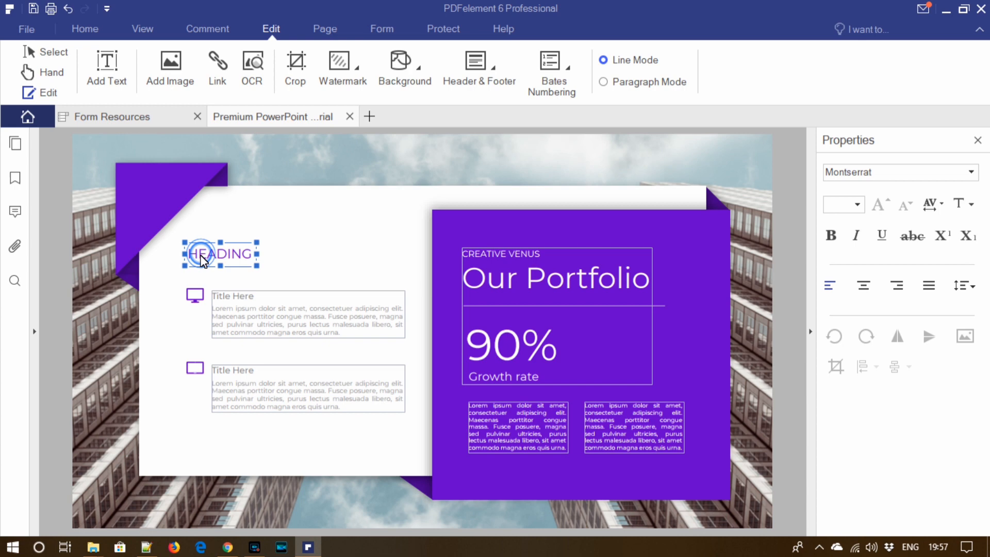
pyautogui.doubleClick(218, 253)
pyautogui.write('CREAT')
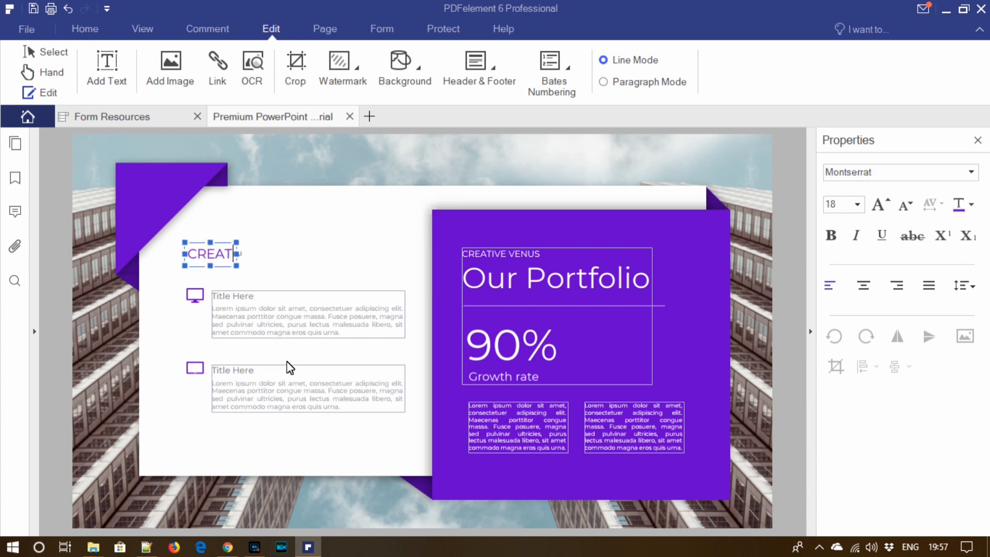
pyautogui.write('IVE VENUS')
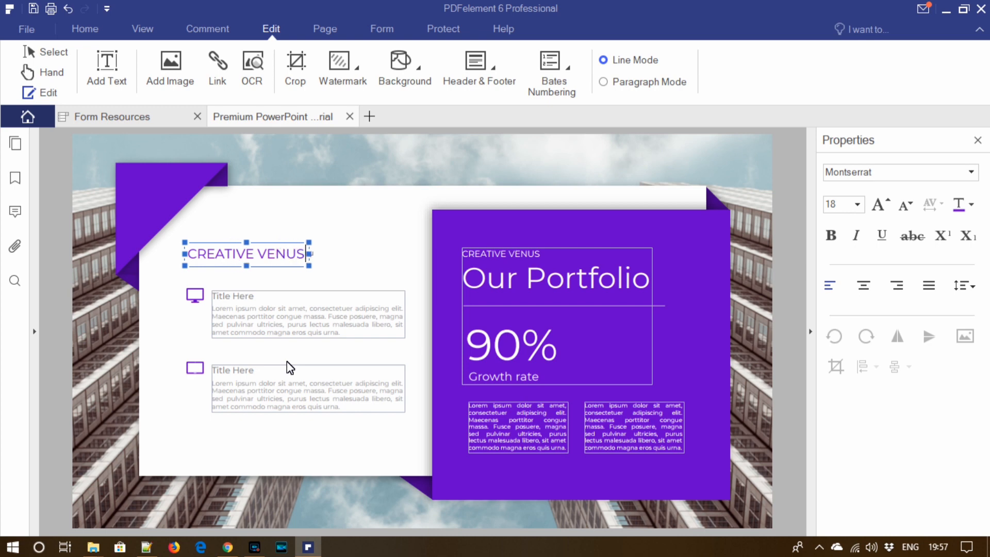
pyautogui.click(240, 297)
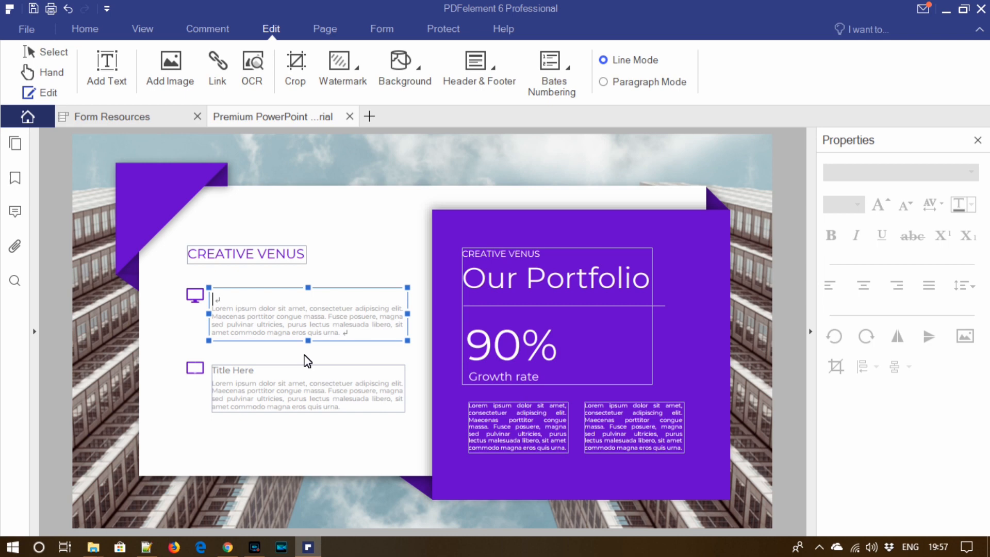
pyautogui.write('DESIGBN')
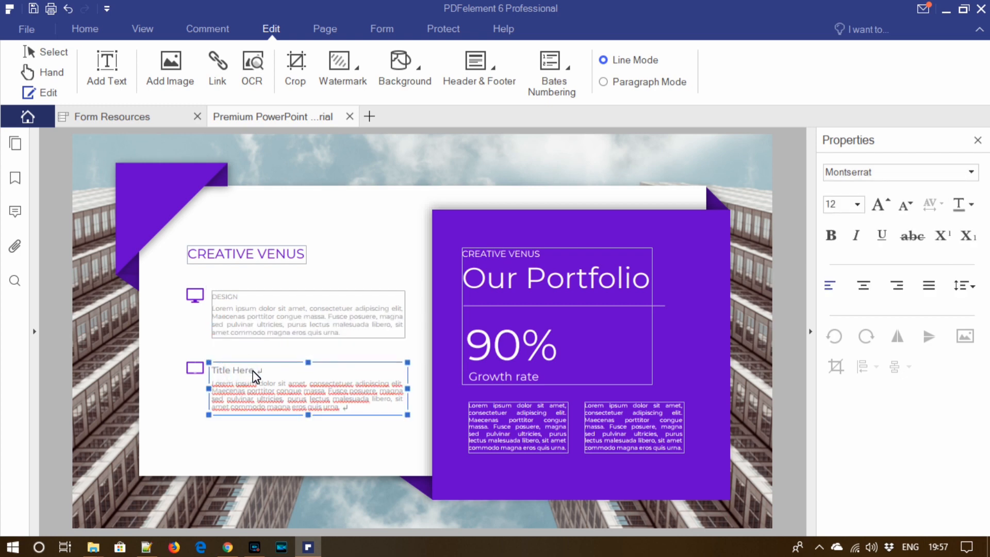
# Retype the second Title Here as APPLICATION and set DESIGN to font size 12.
pyautogui.doubleClick(232, 369)
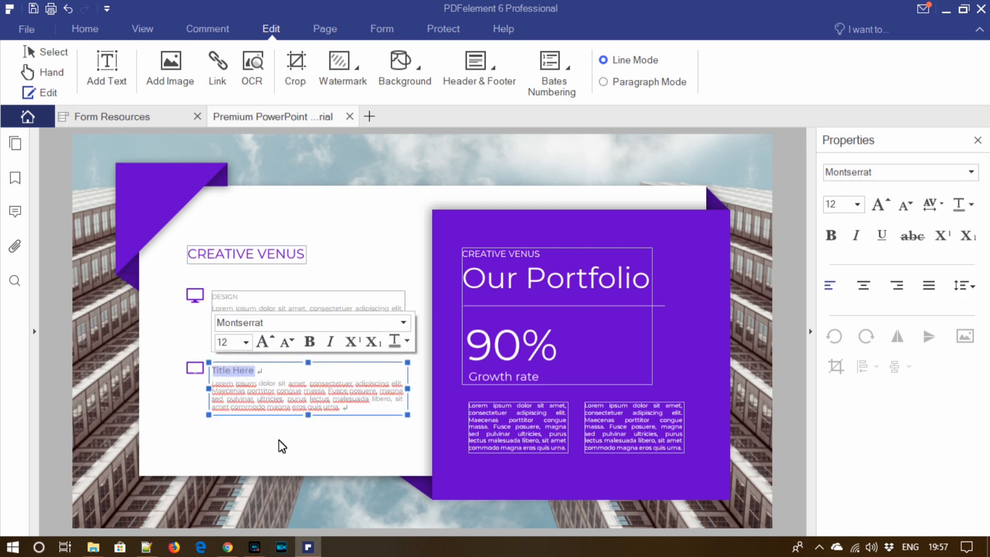
pyautogui.write('APPLI')
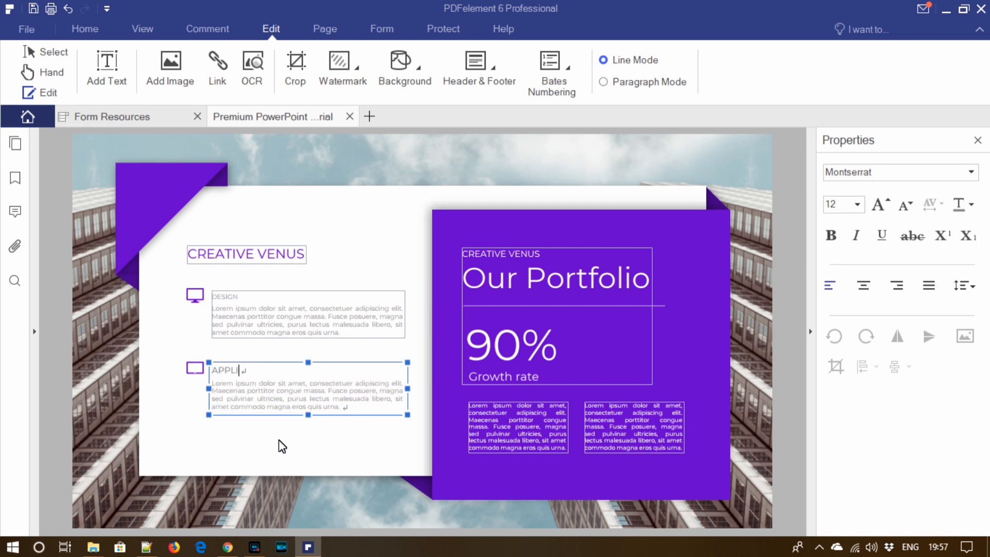
pyautogui.write('CATION')
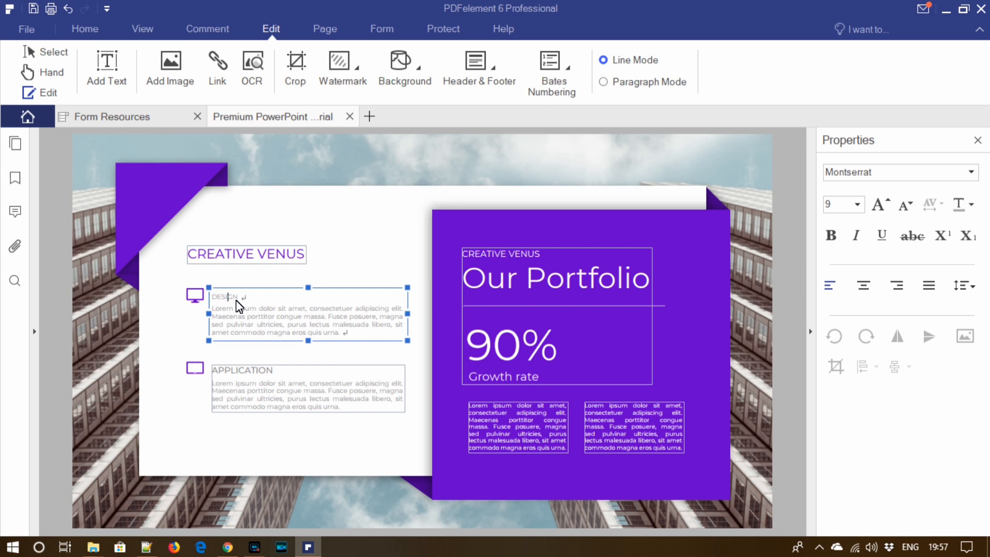
pyautogui.doubleClick(225, 297)
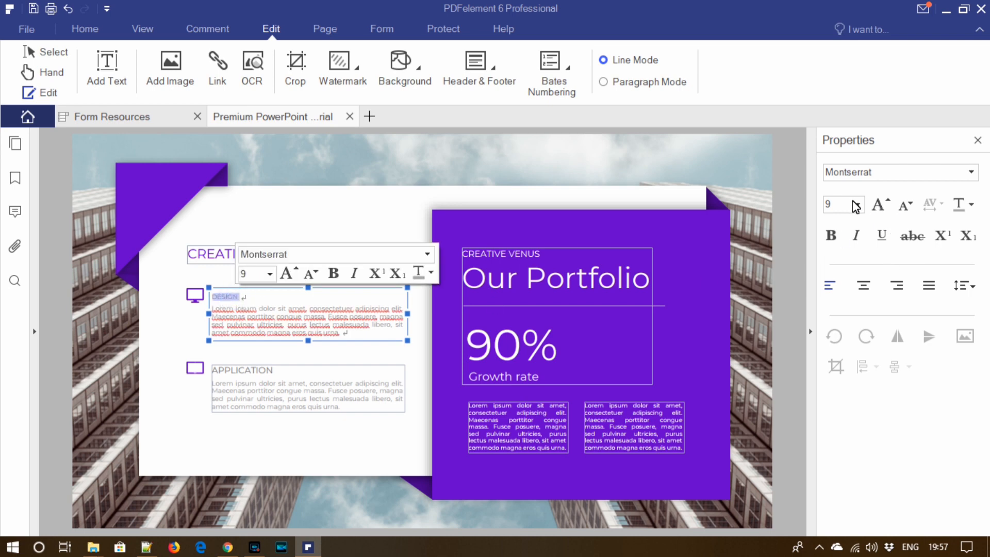
pyautogui.click(857, 205)
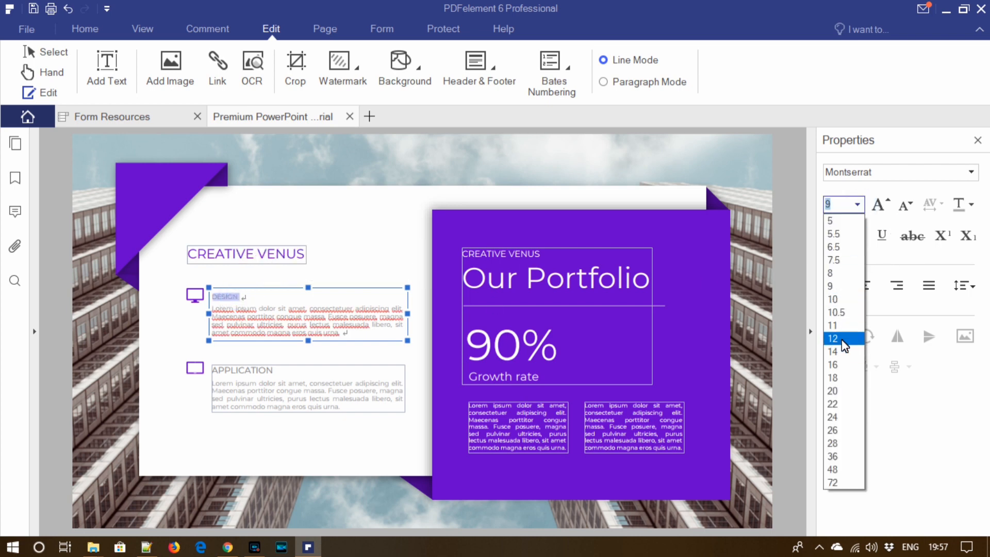
pyautogui.click(832, 338)
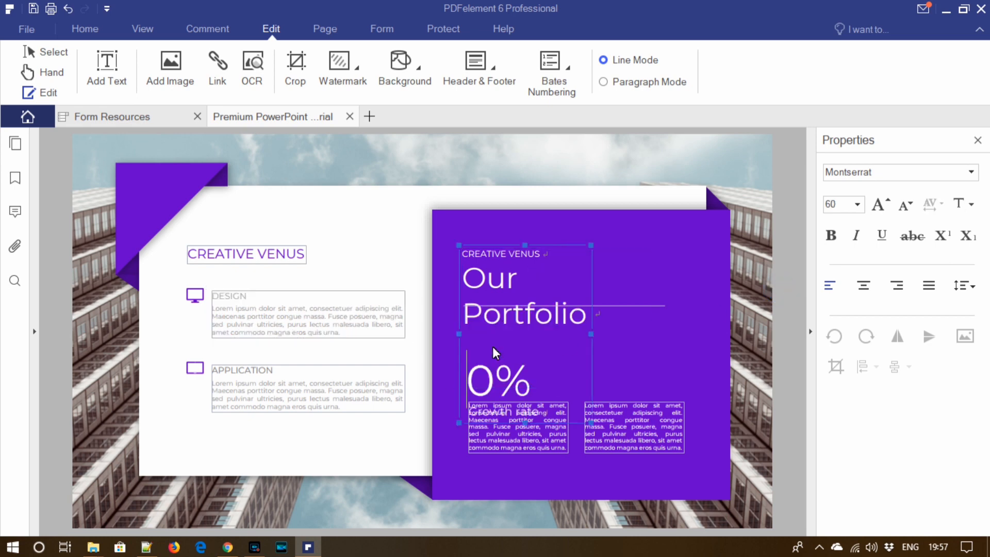
# Change 90% to 80% and widen the text block so each line fits without wrapping.
pyautogui.write('80')
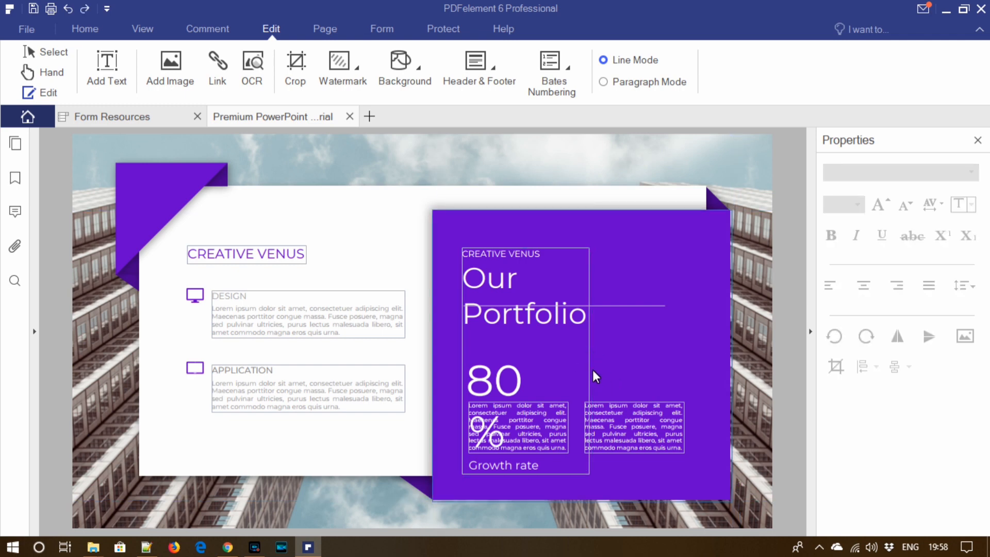
pyautogui.click(580, 372)
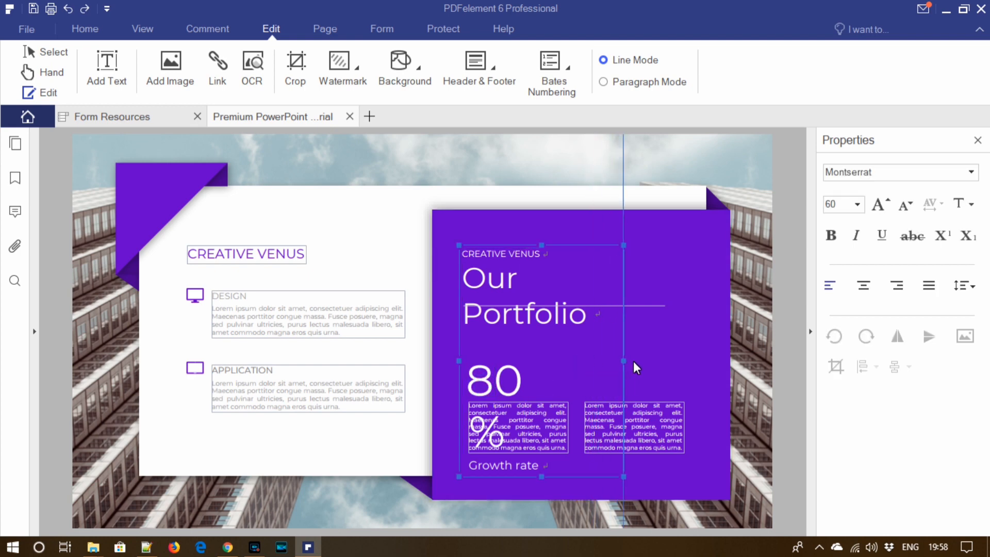
pyautogui.moveTo(625, 368); pyautogui.dragTo(728, 371)
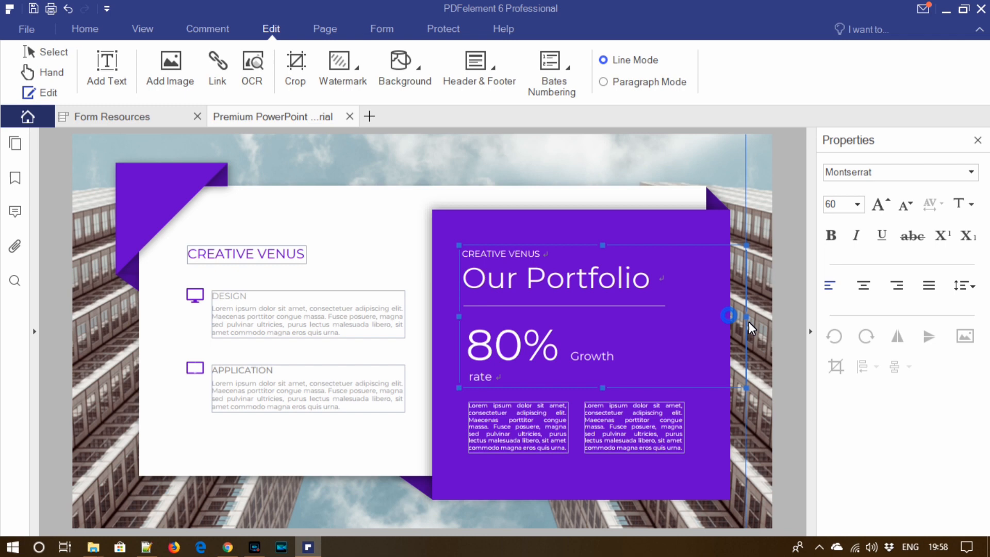
pyautogui.moveTo(728, 315); pyautogui.dragTo(744, 373)
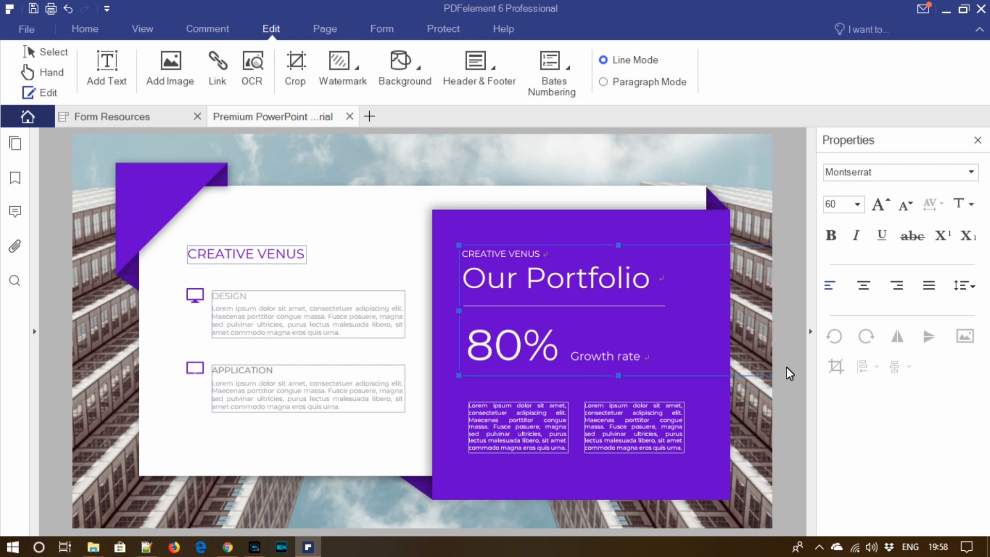
pyautogui.click(786, 417)
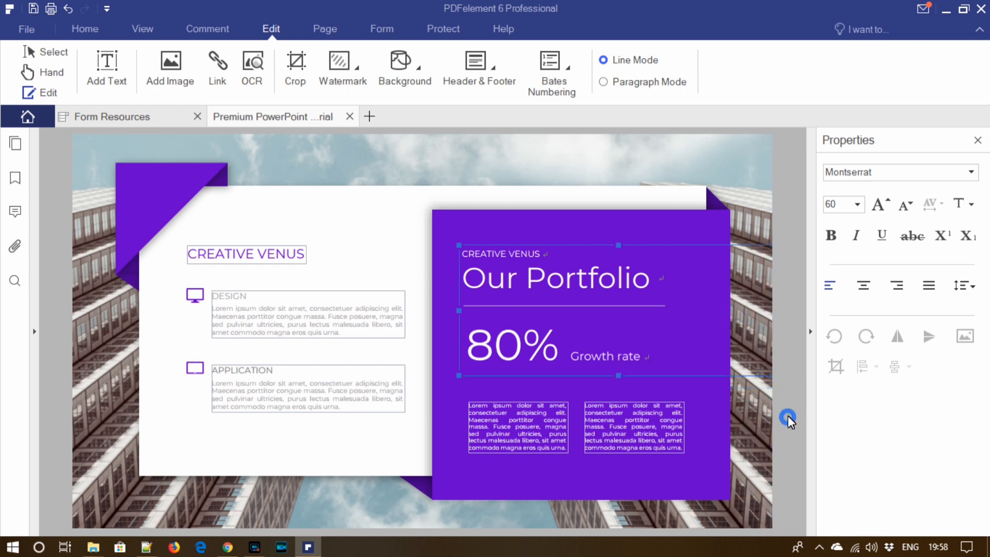
pyautogui.moveTo(246, 172)
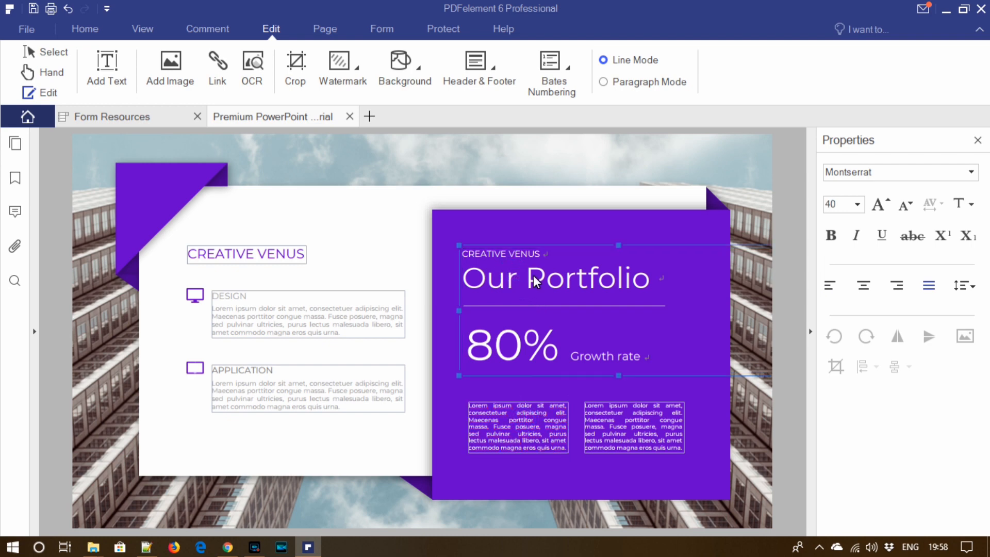
# Replace 'Portfolio' so the main heading reads 'Our Sales Report'.
pyautogui.doubleClick(590, 278)
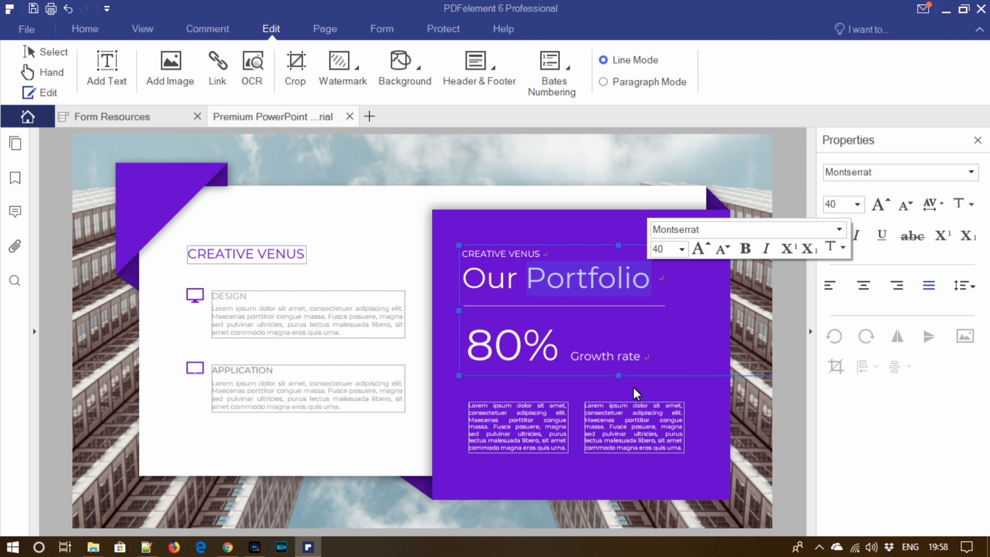
pyautogui.write('SA')
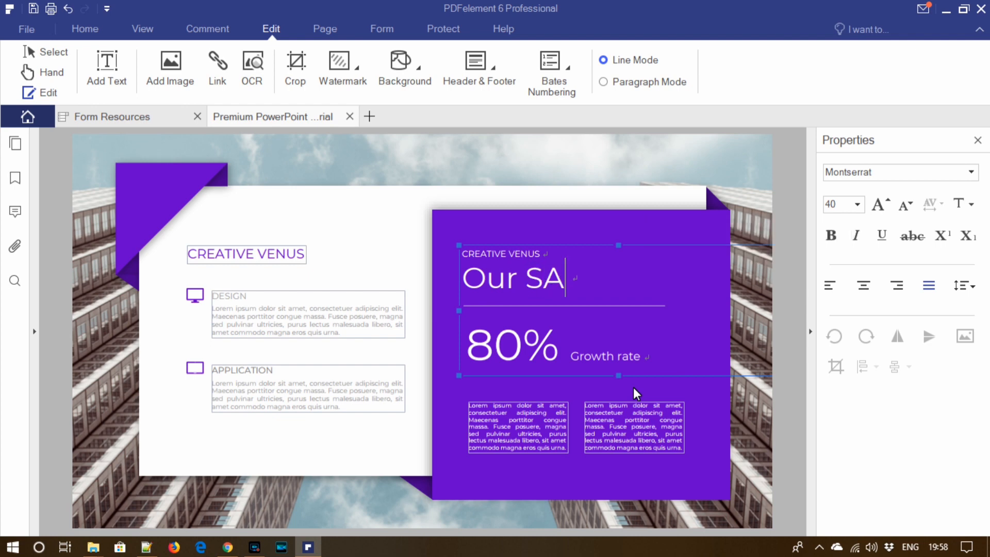
pyautogui.write('le')
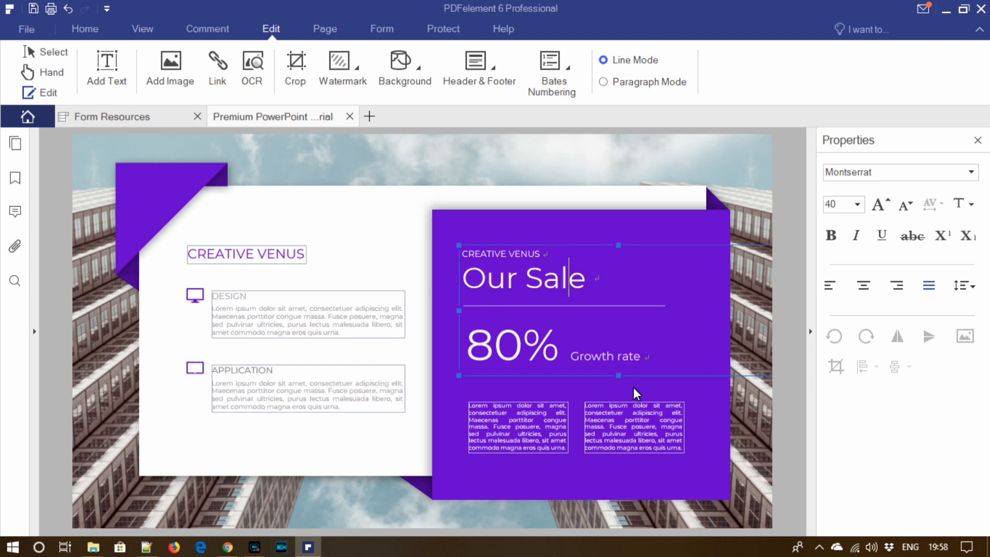
pyautogui.write('s re')
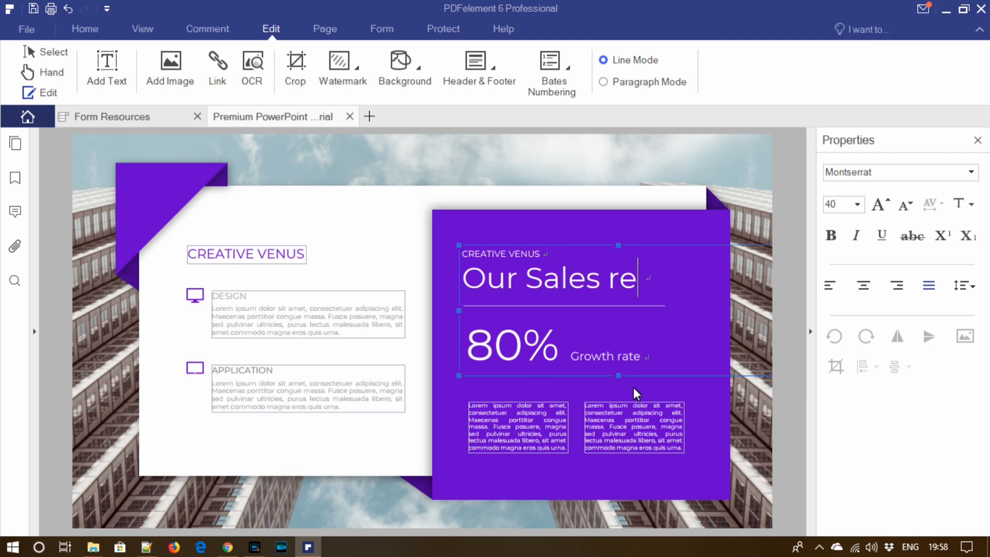
pyautogui.press('Backspace')
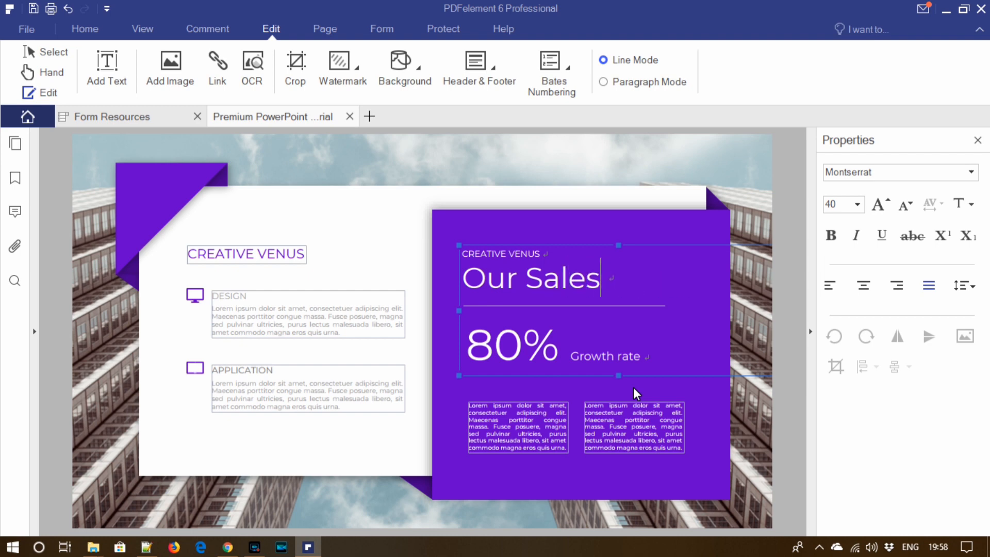
pyautogui.write('Reo')
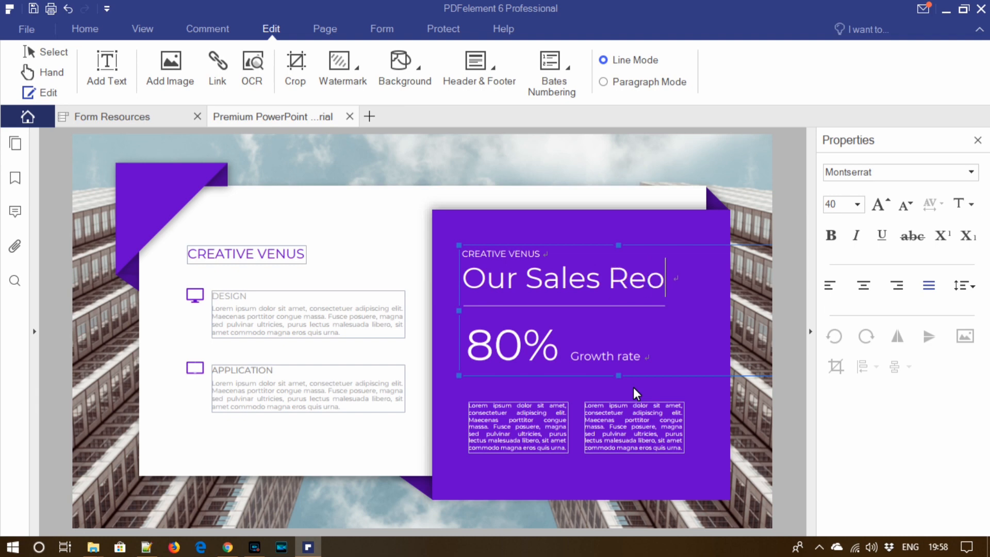
pyautogui.write('port')
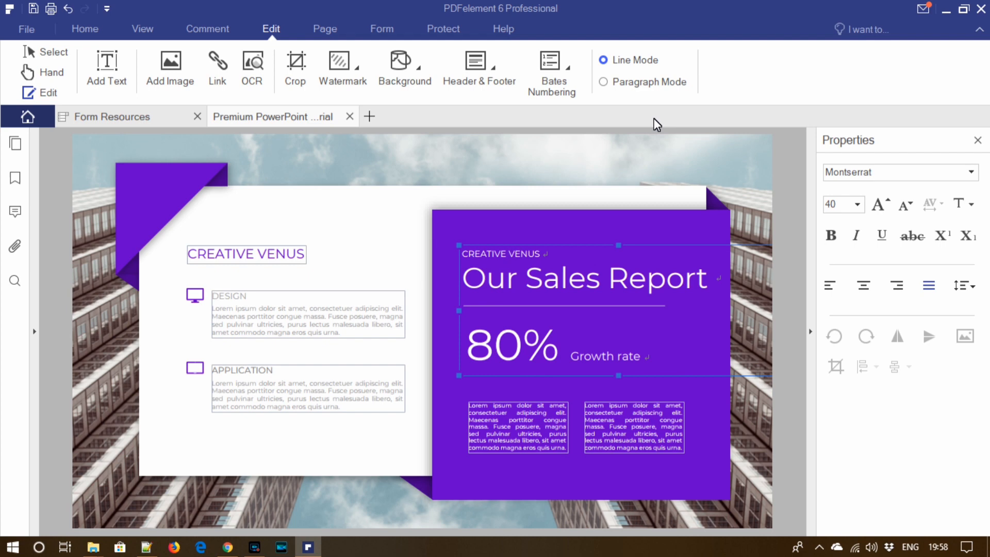
pyautogui.moveTo(502, 222)
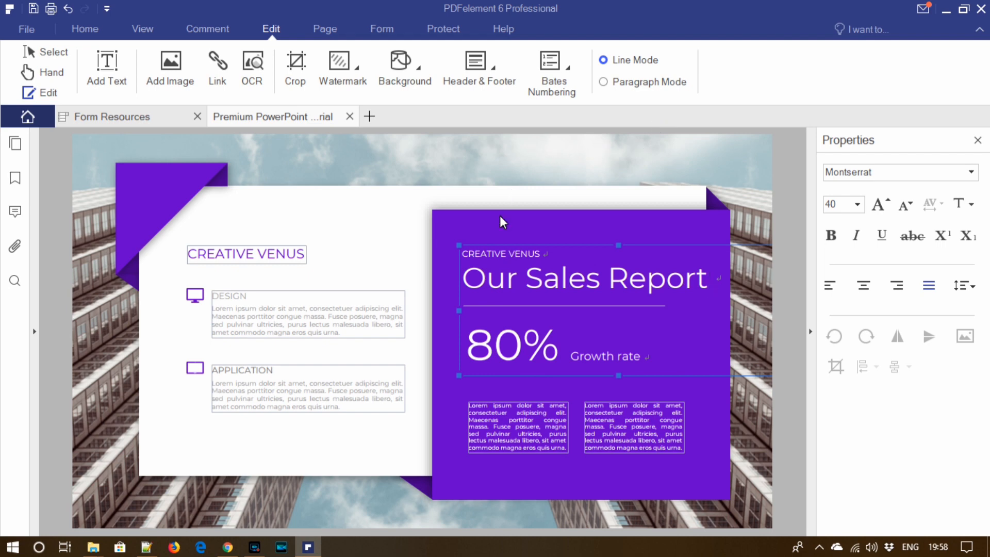
pyautogui.click(151, 189)
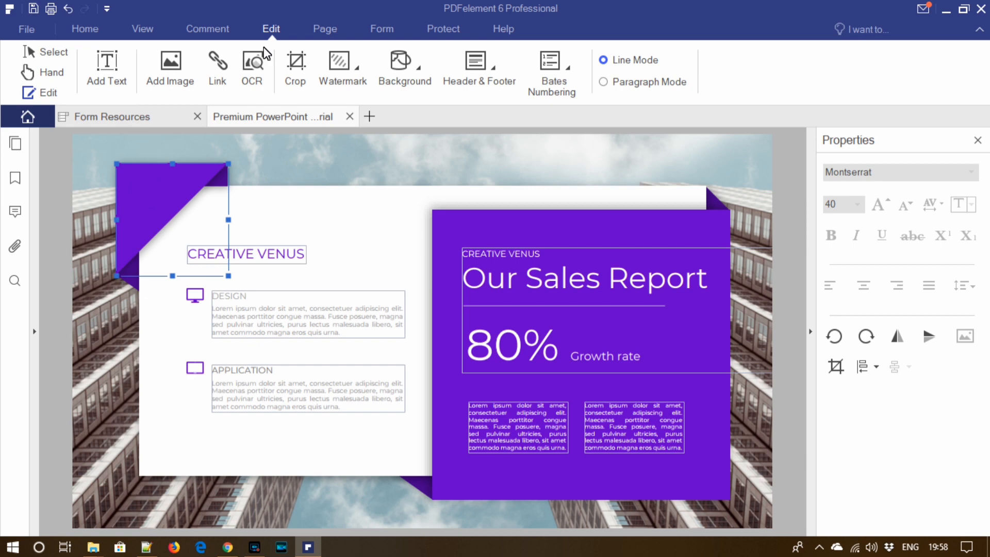
pyautogui.moveTo(493, 119)
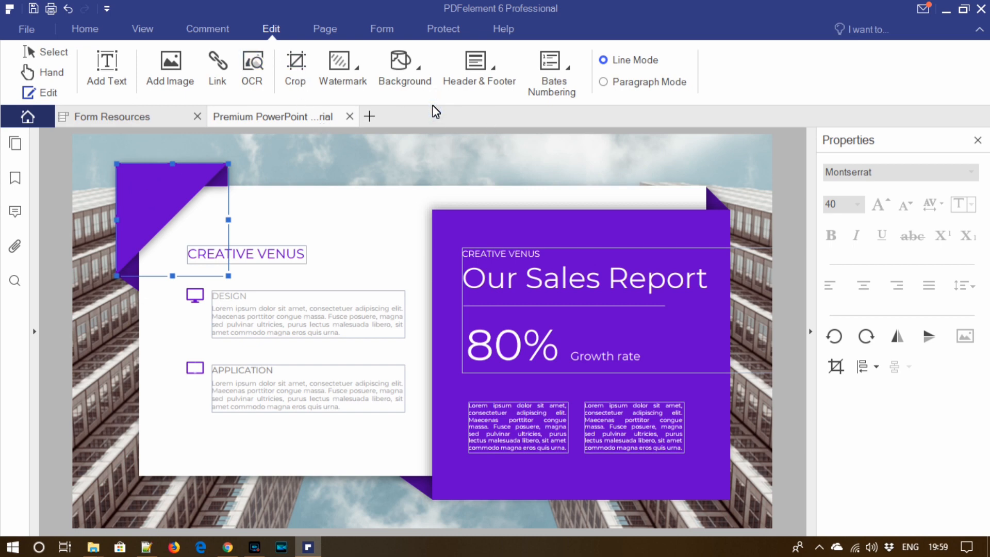
pyautogui.moveTo(442, 123)
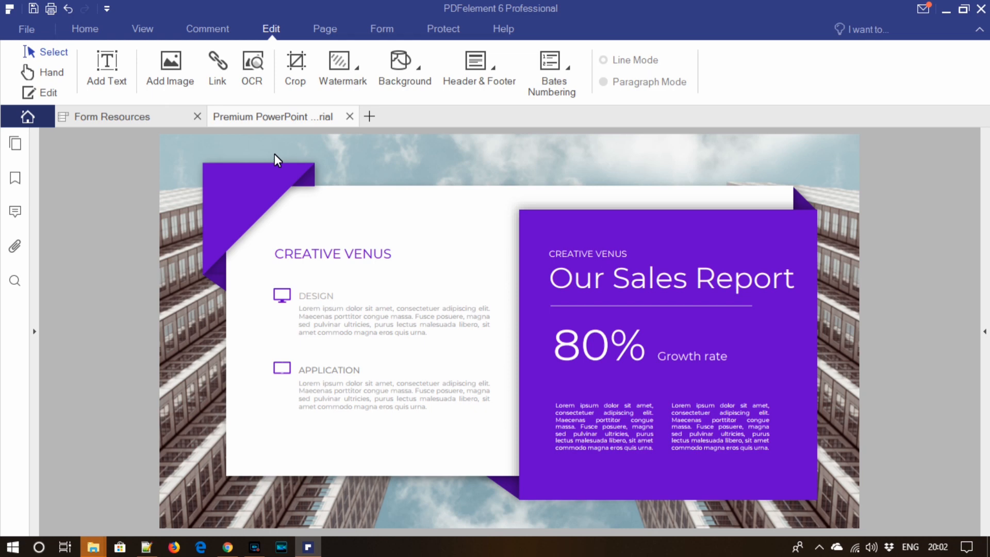
# Place a sticky note on the title reading 'Forward this report to the client.' and show the annotation list.
pyautogui.click(207, 29)
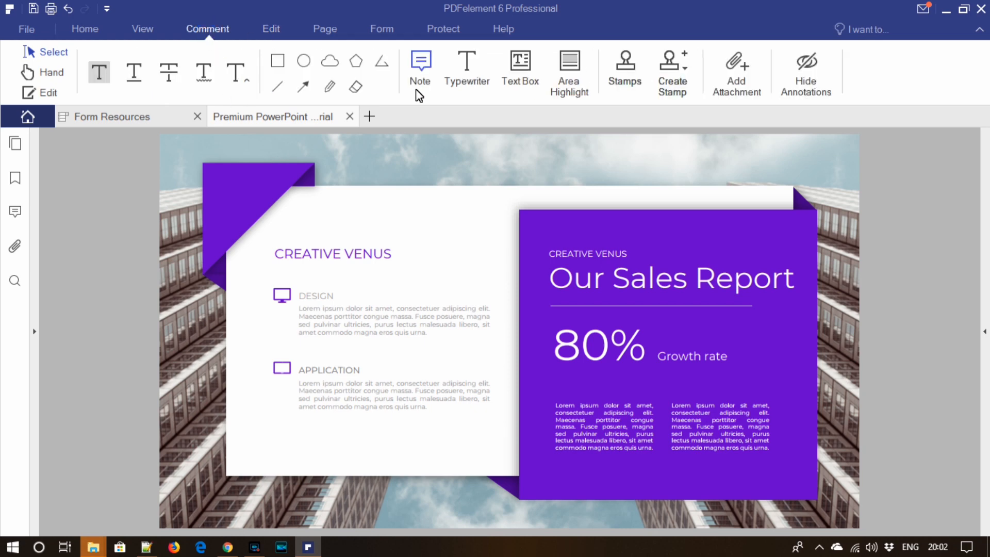
pyautogui.moveTo(420, 183)
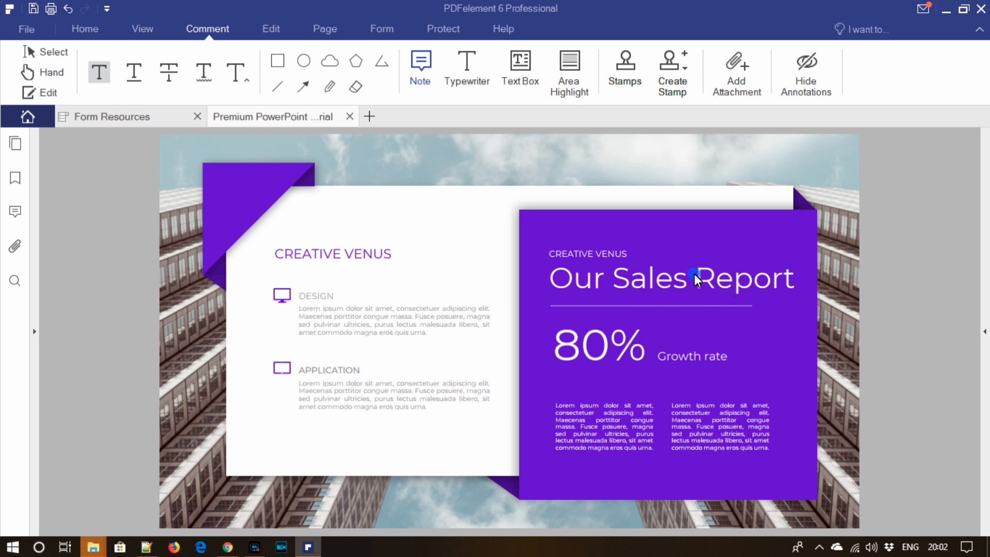
pyautogui.click(694, 279)
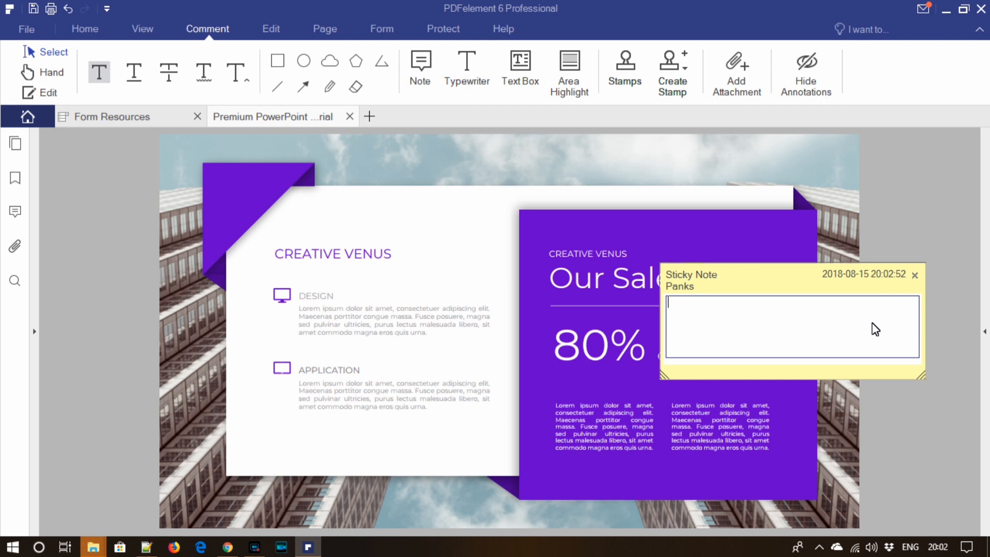
pyautogui.write('Forward this r')
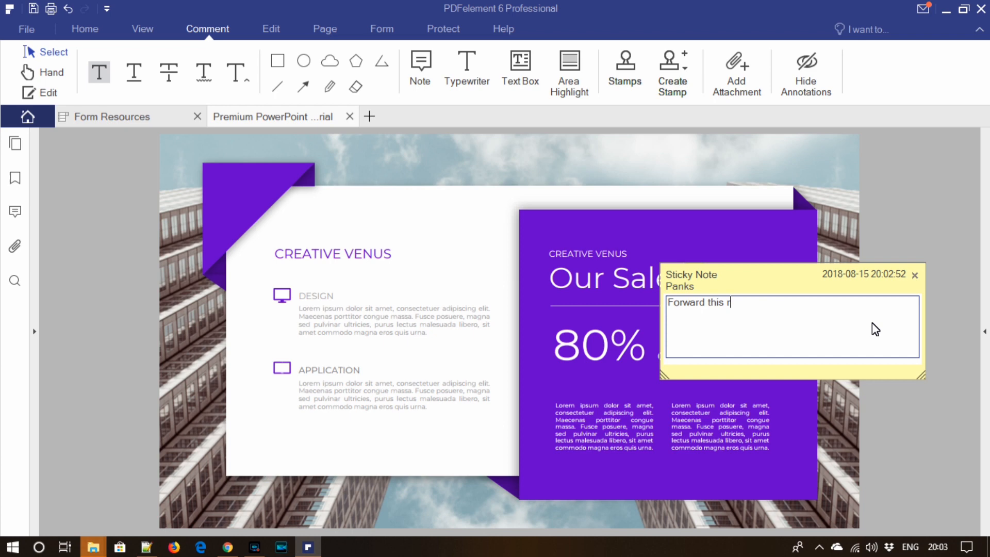
pyautogui.write('eport to the clie')
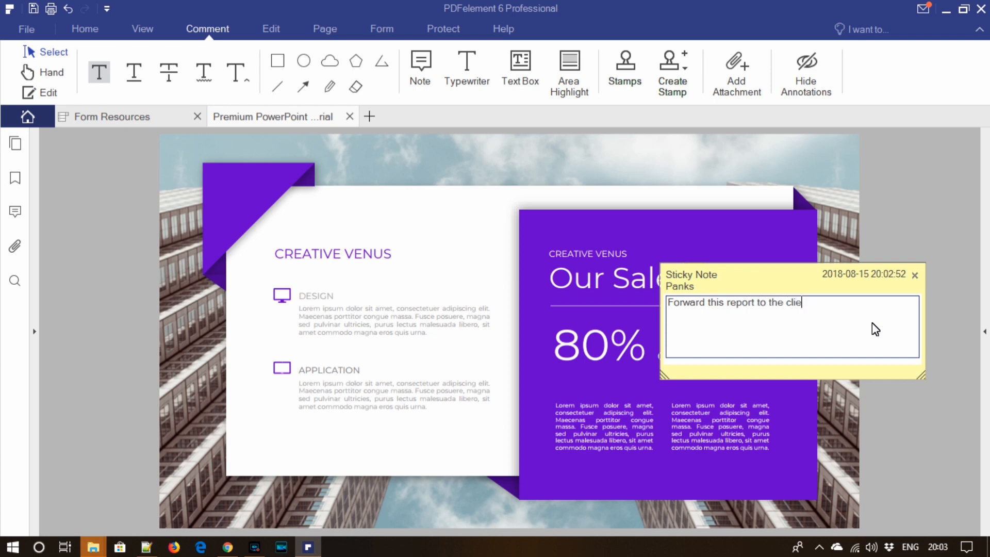
pyautogui.write('nt.')
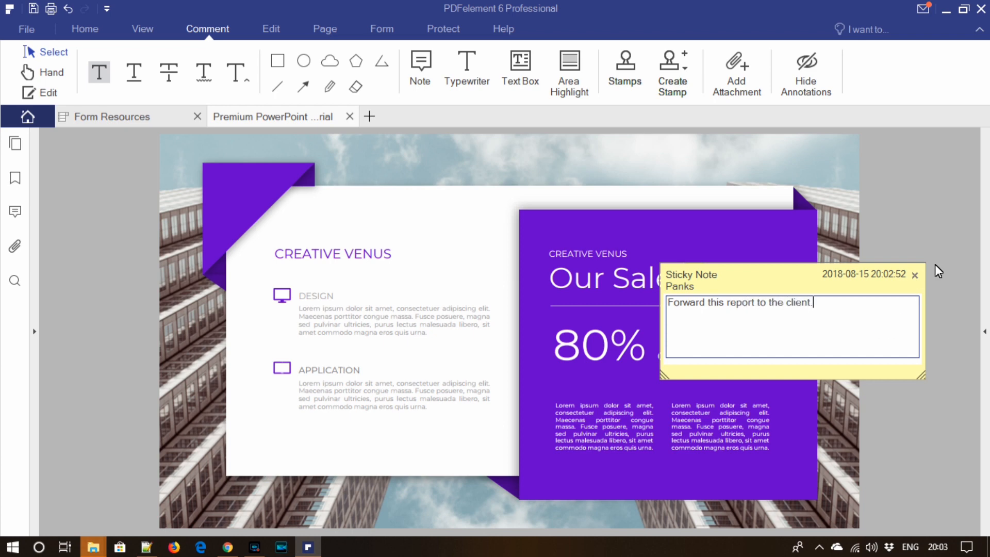
pyautogui.moveTo(14, 210)
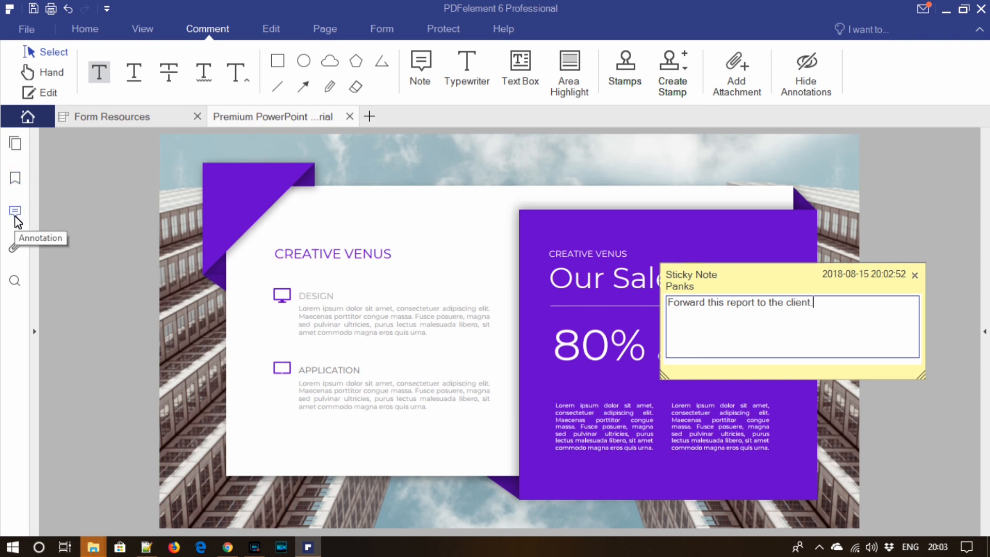
pyautogui.click(16, 211)
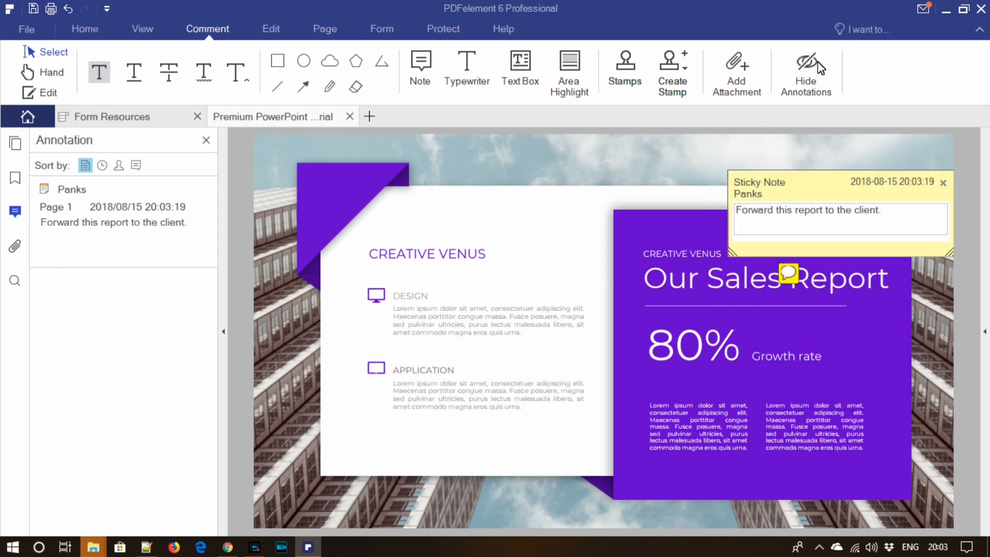
# Hide annotations on the page and close the Annotation panel.
pyautogui.click(806, 71)
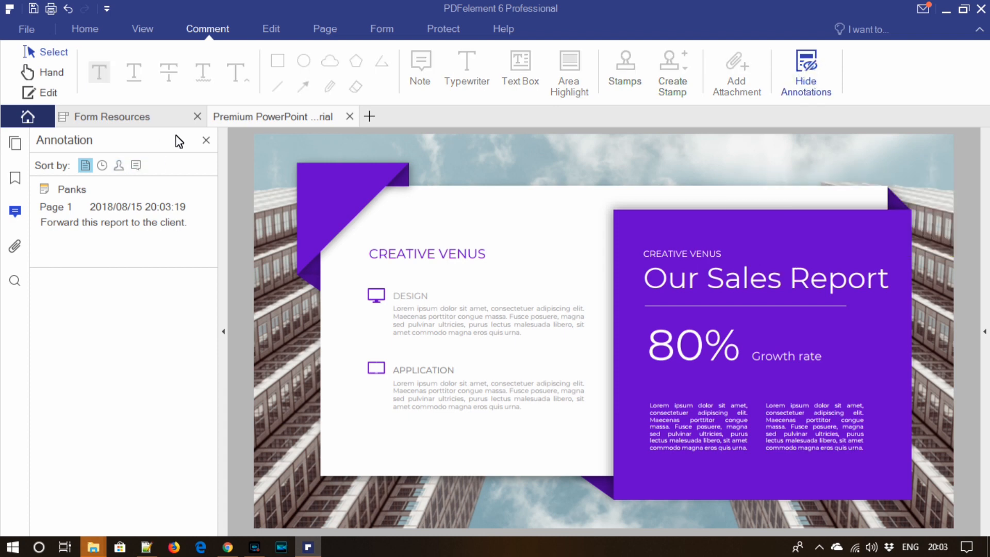
pyautogui.click(206, 141)
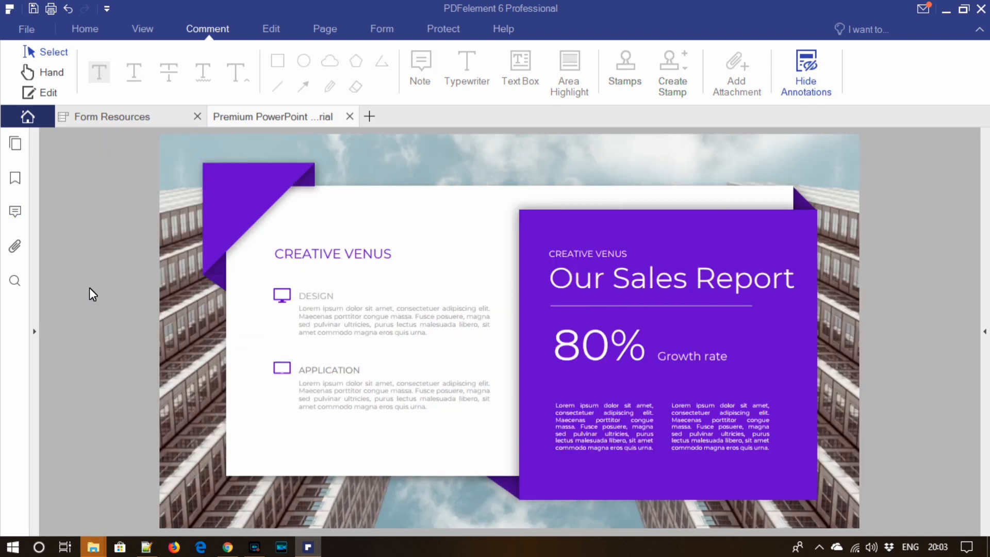
pyautogui.click(26, 29)
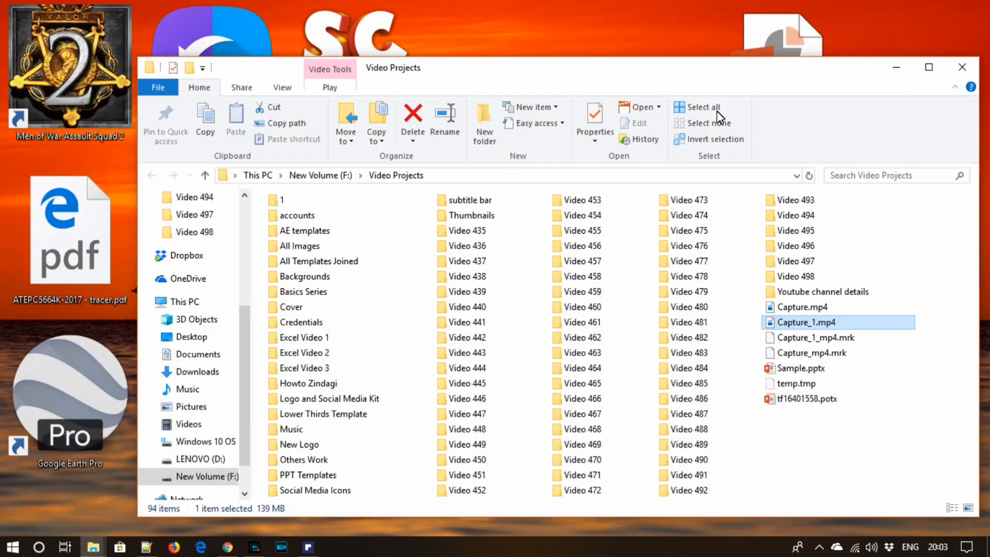
# Open the edited slide-design PDF from the Video 498 folder in Adobe Acrobat Reader.
pyautogui.doubleClick(195, 232)
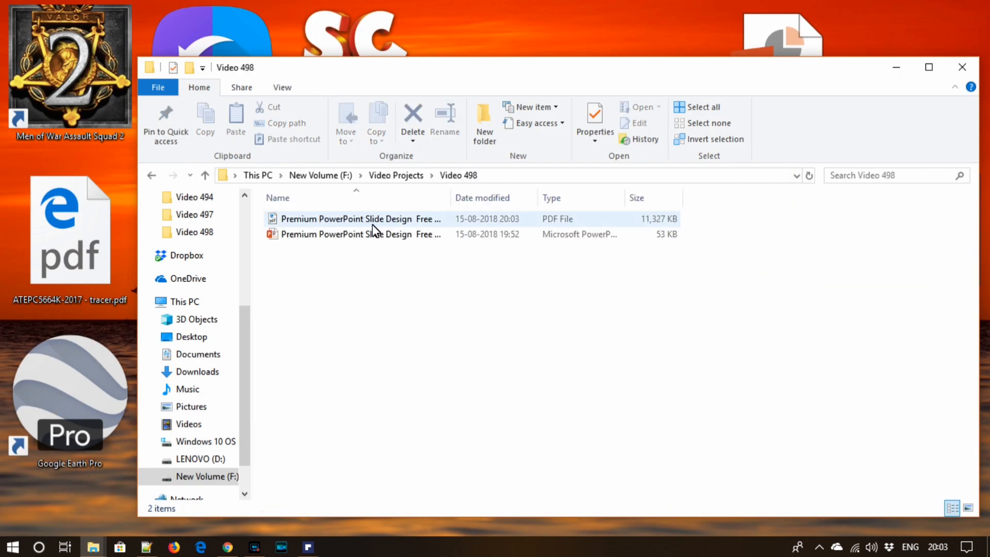
pyautogui.rightClick(346, 219)
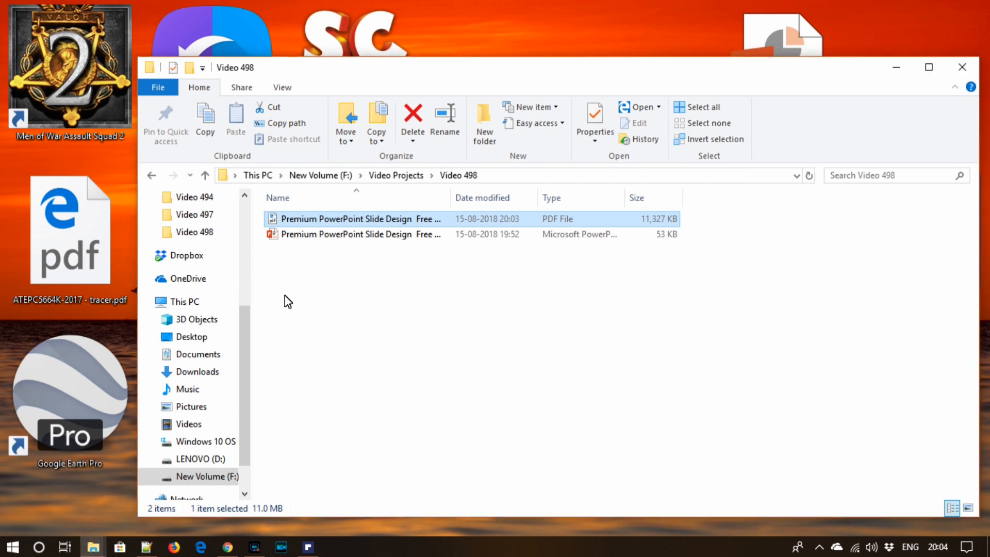
pyautogui.doubleClick(346, 219)
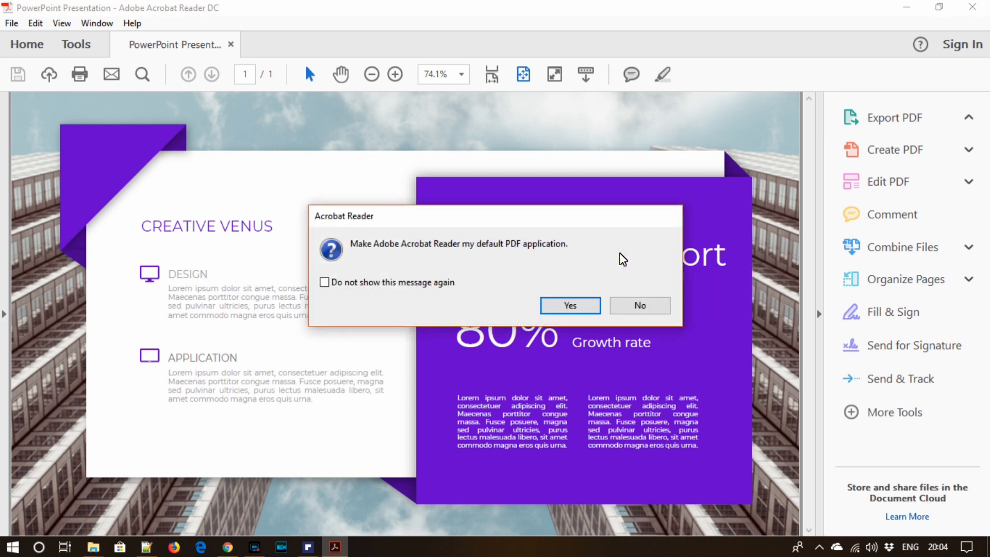
# Dismiss the default-PDF-application prompt to view the slide and its sticky note.
pyautogui.click(639, 306)
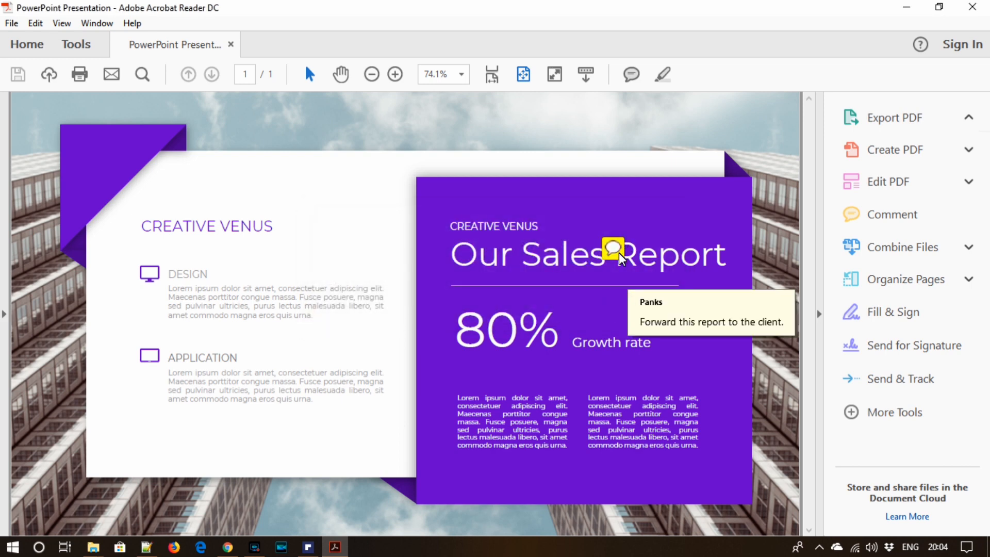
pyautogui.moveTo(639, 309)
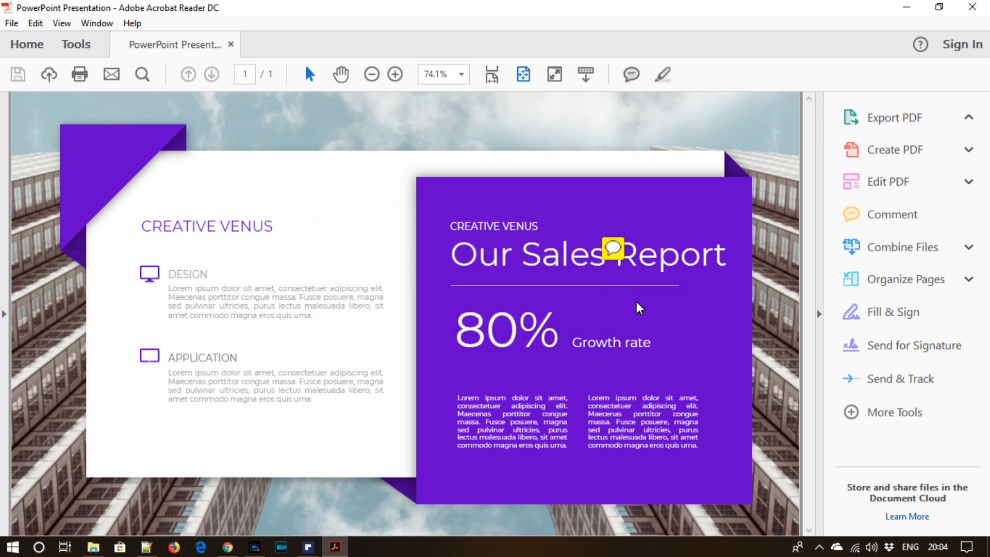